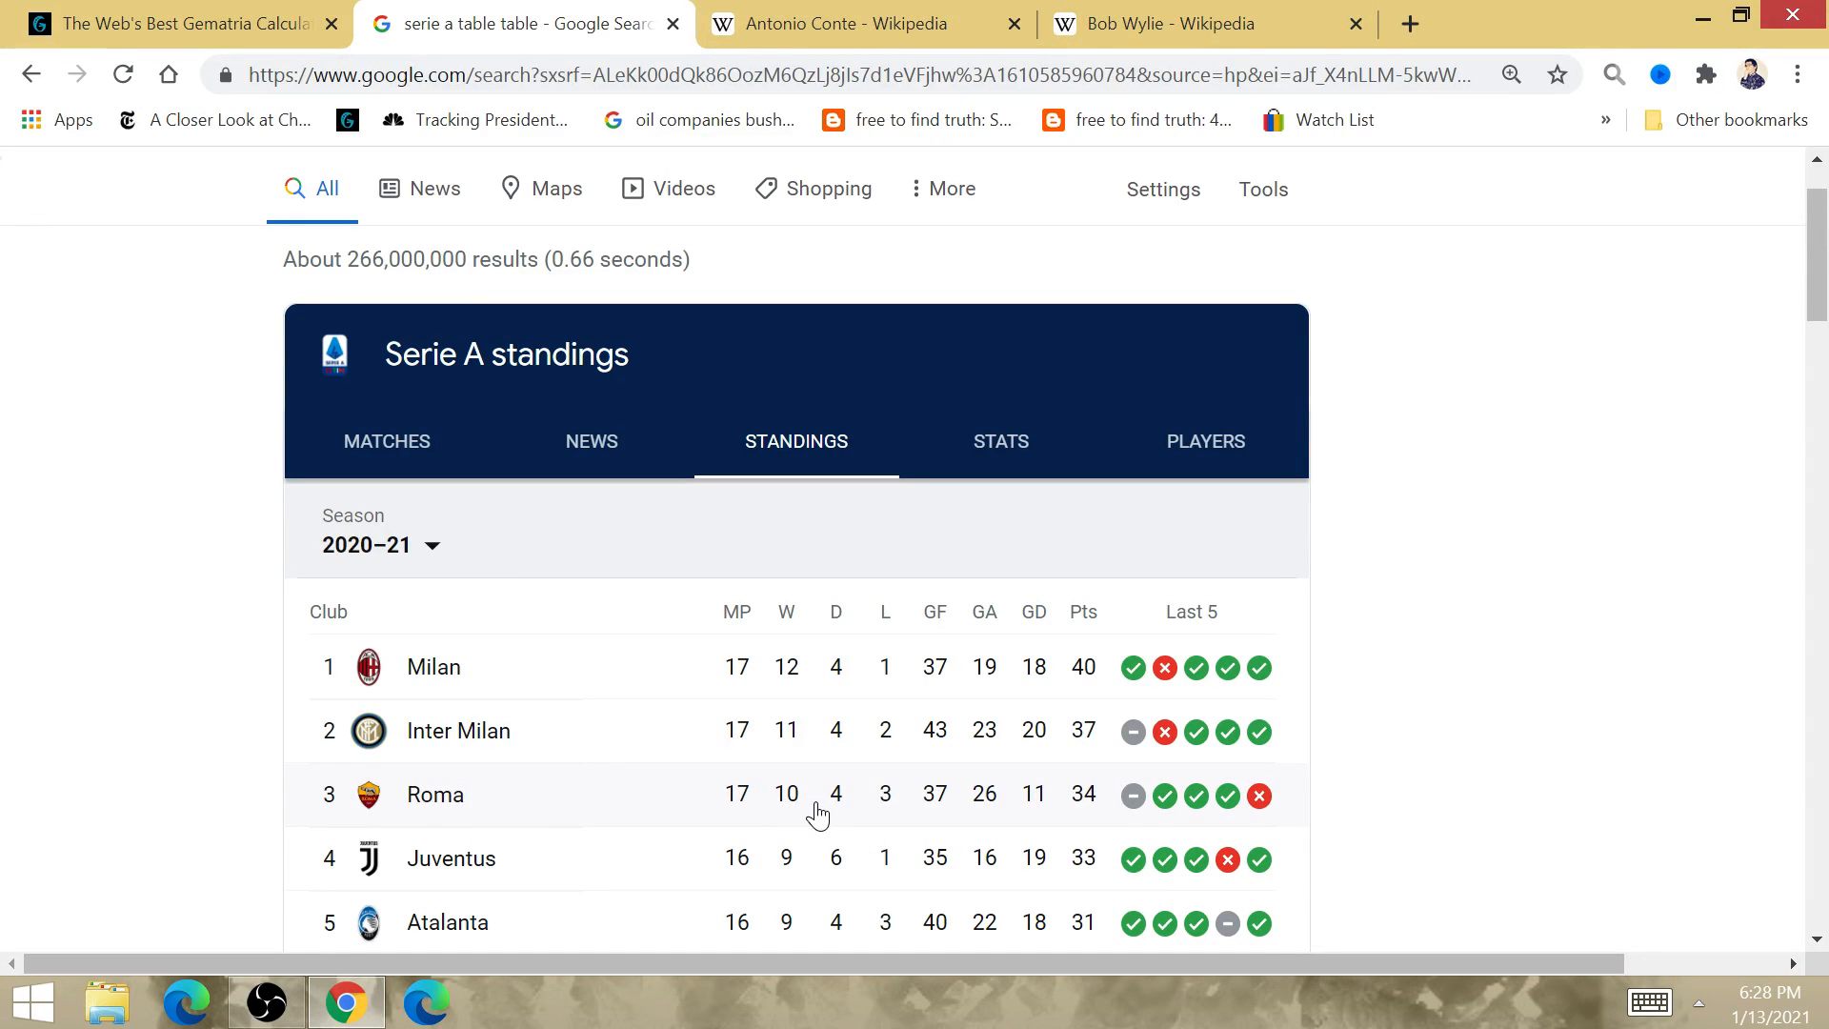
pyautogui.moveTo(581, 13)
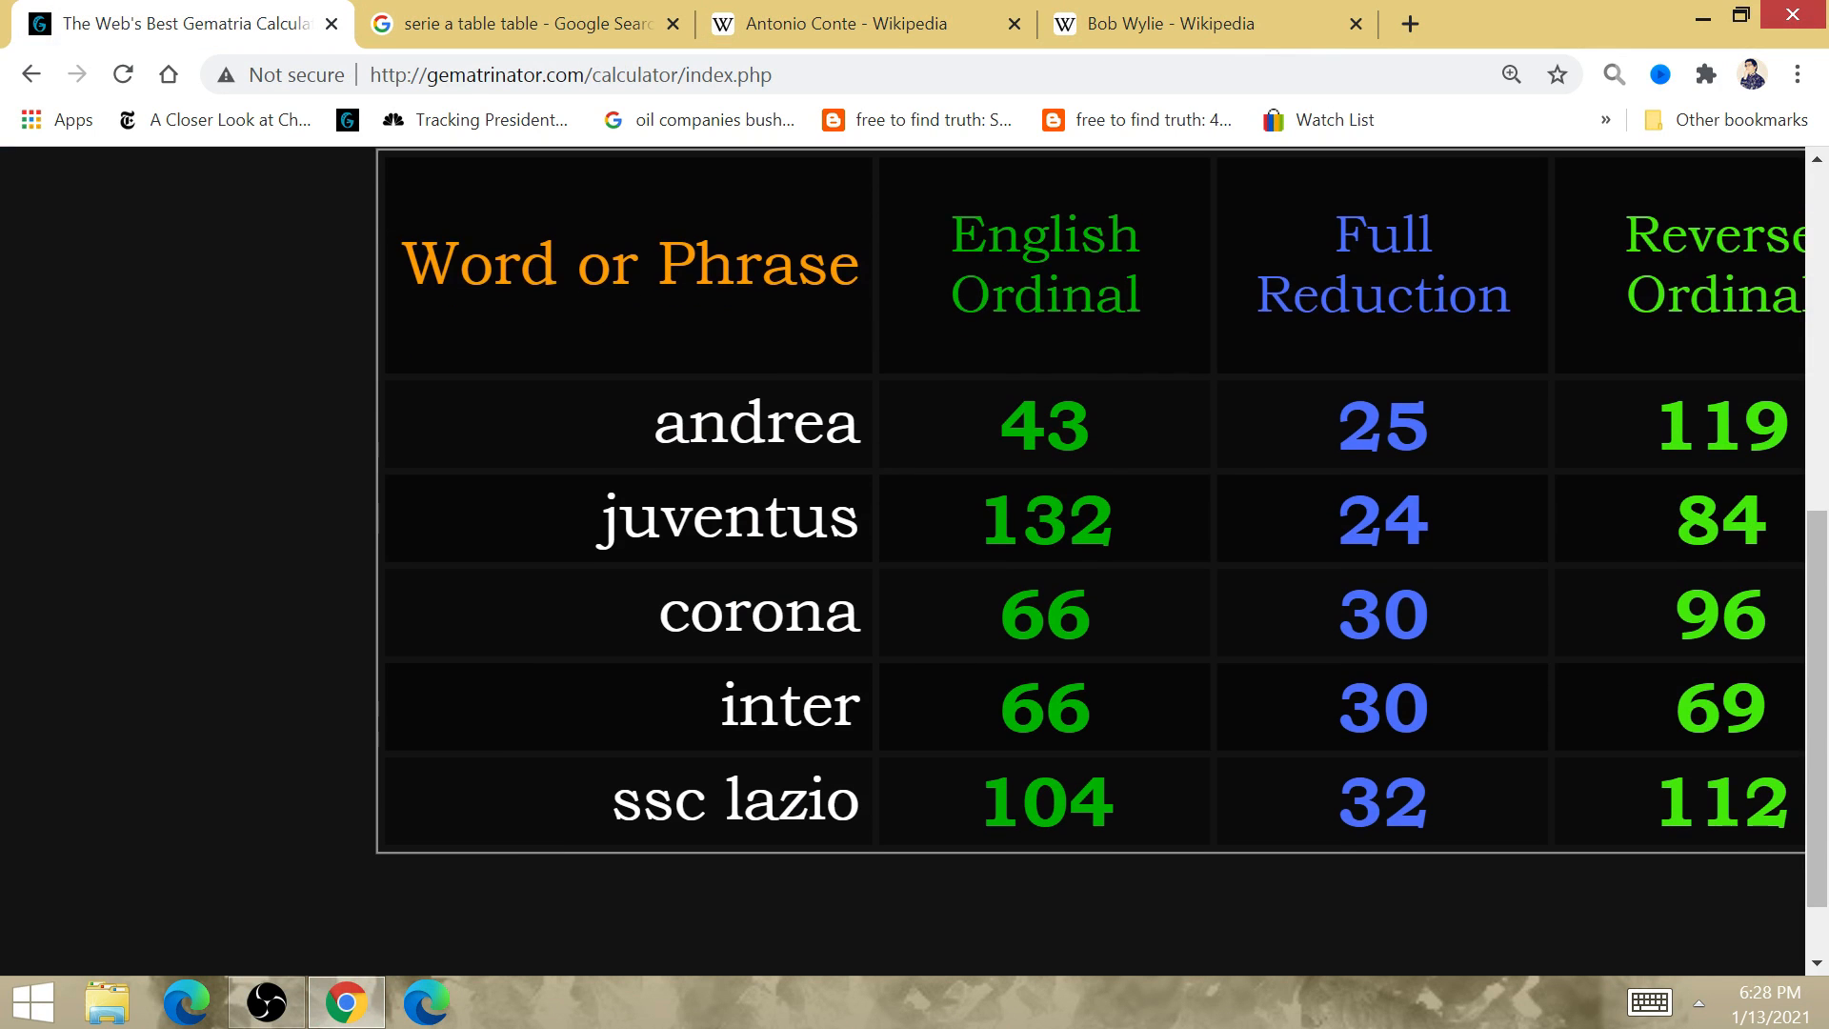
pyautogui.click(1187, 24)
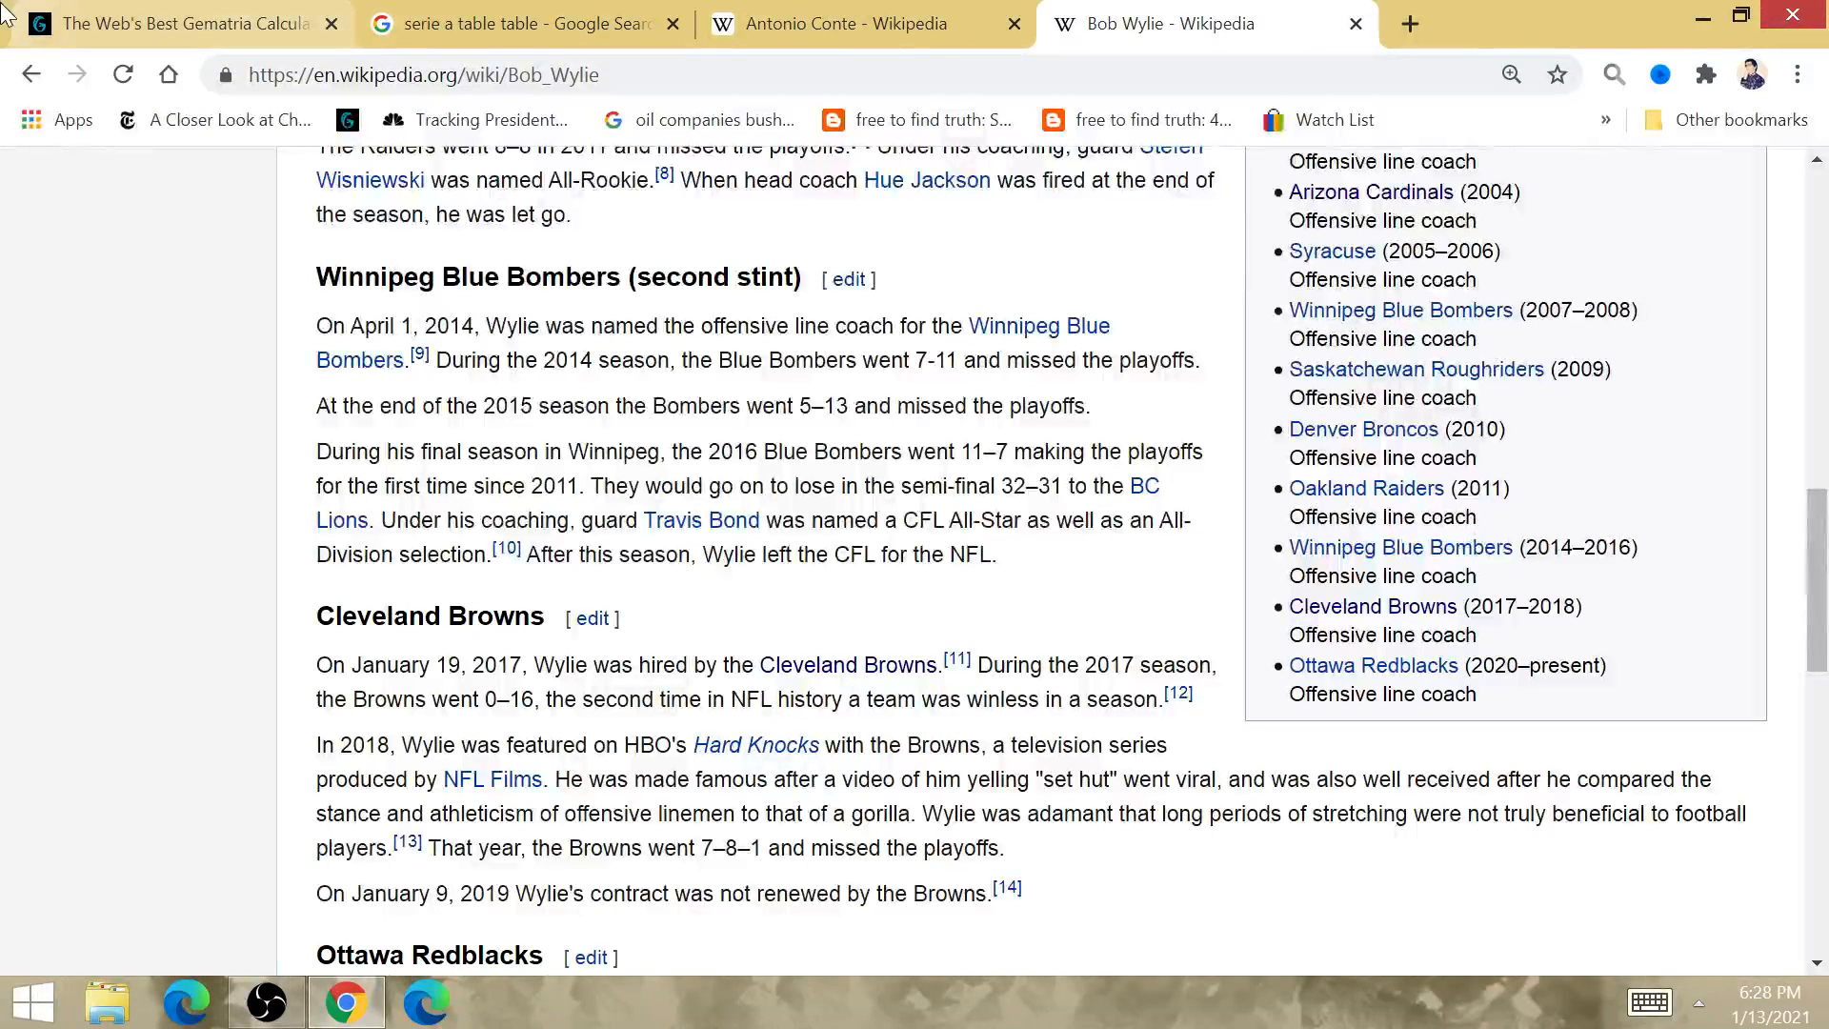
pyautogui.click(152, 23)
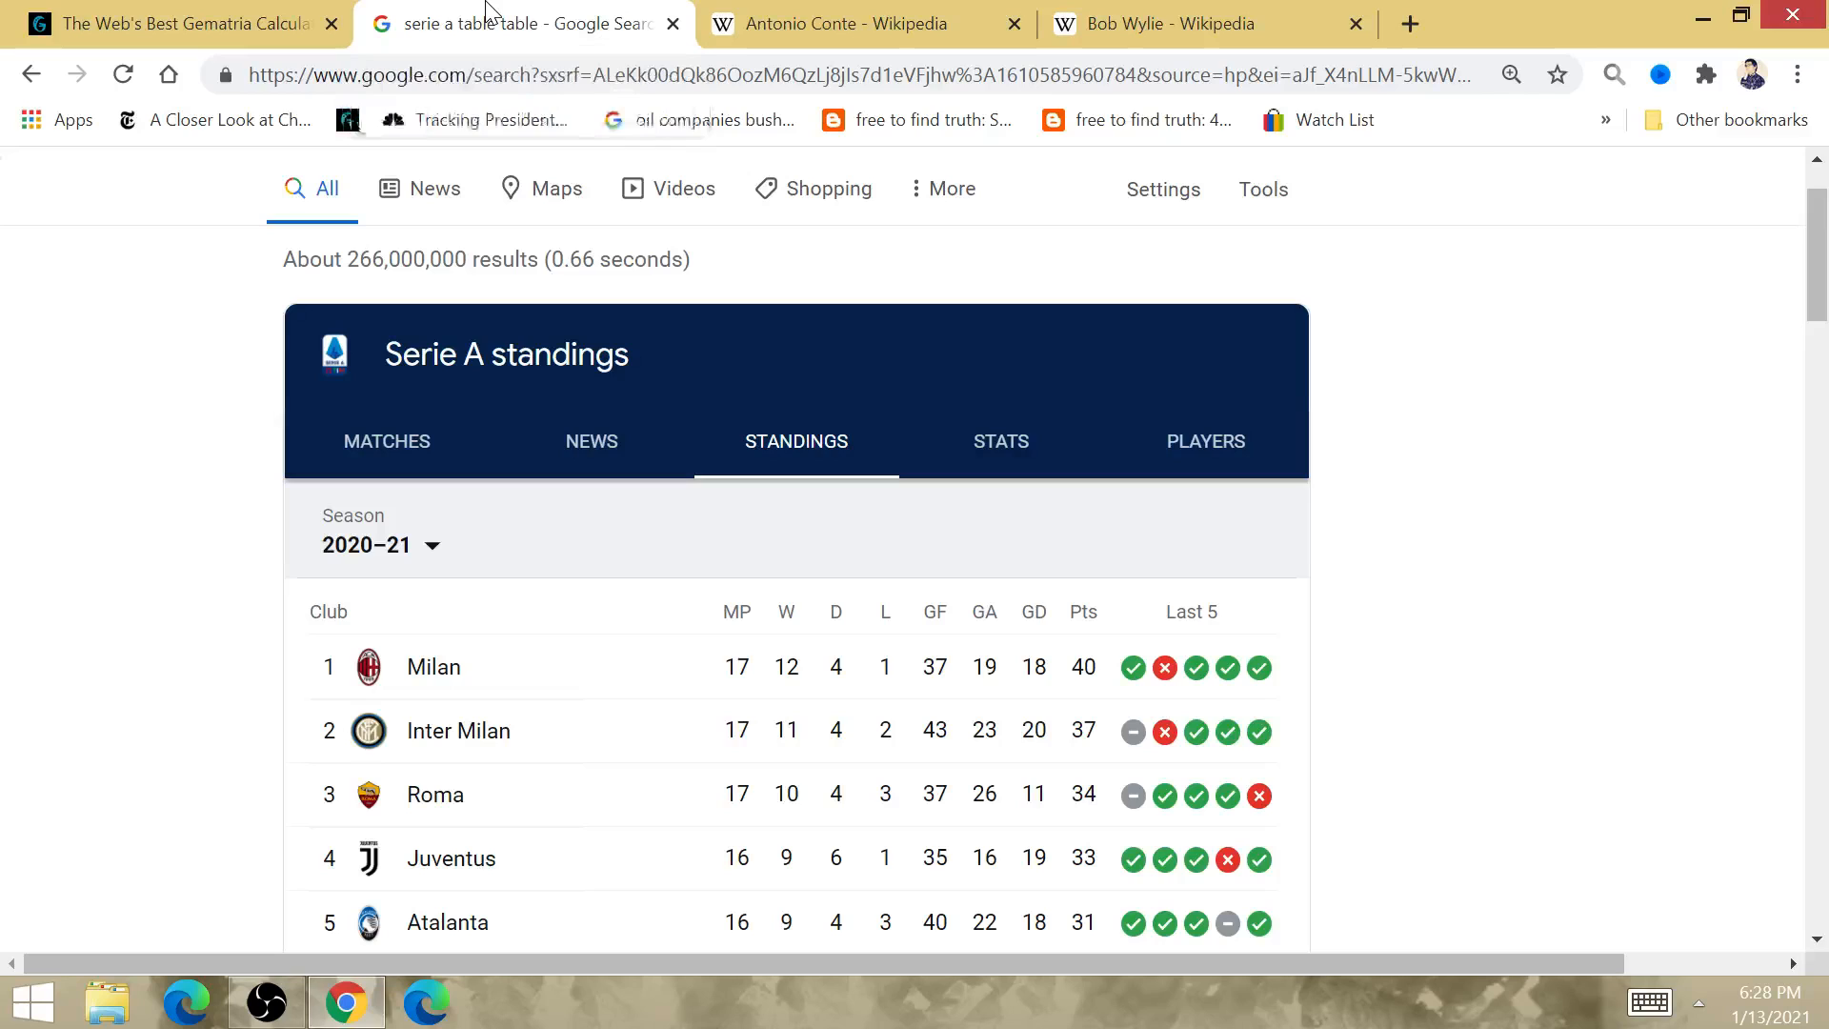
pyautogui.moveTo(897, 744)
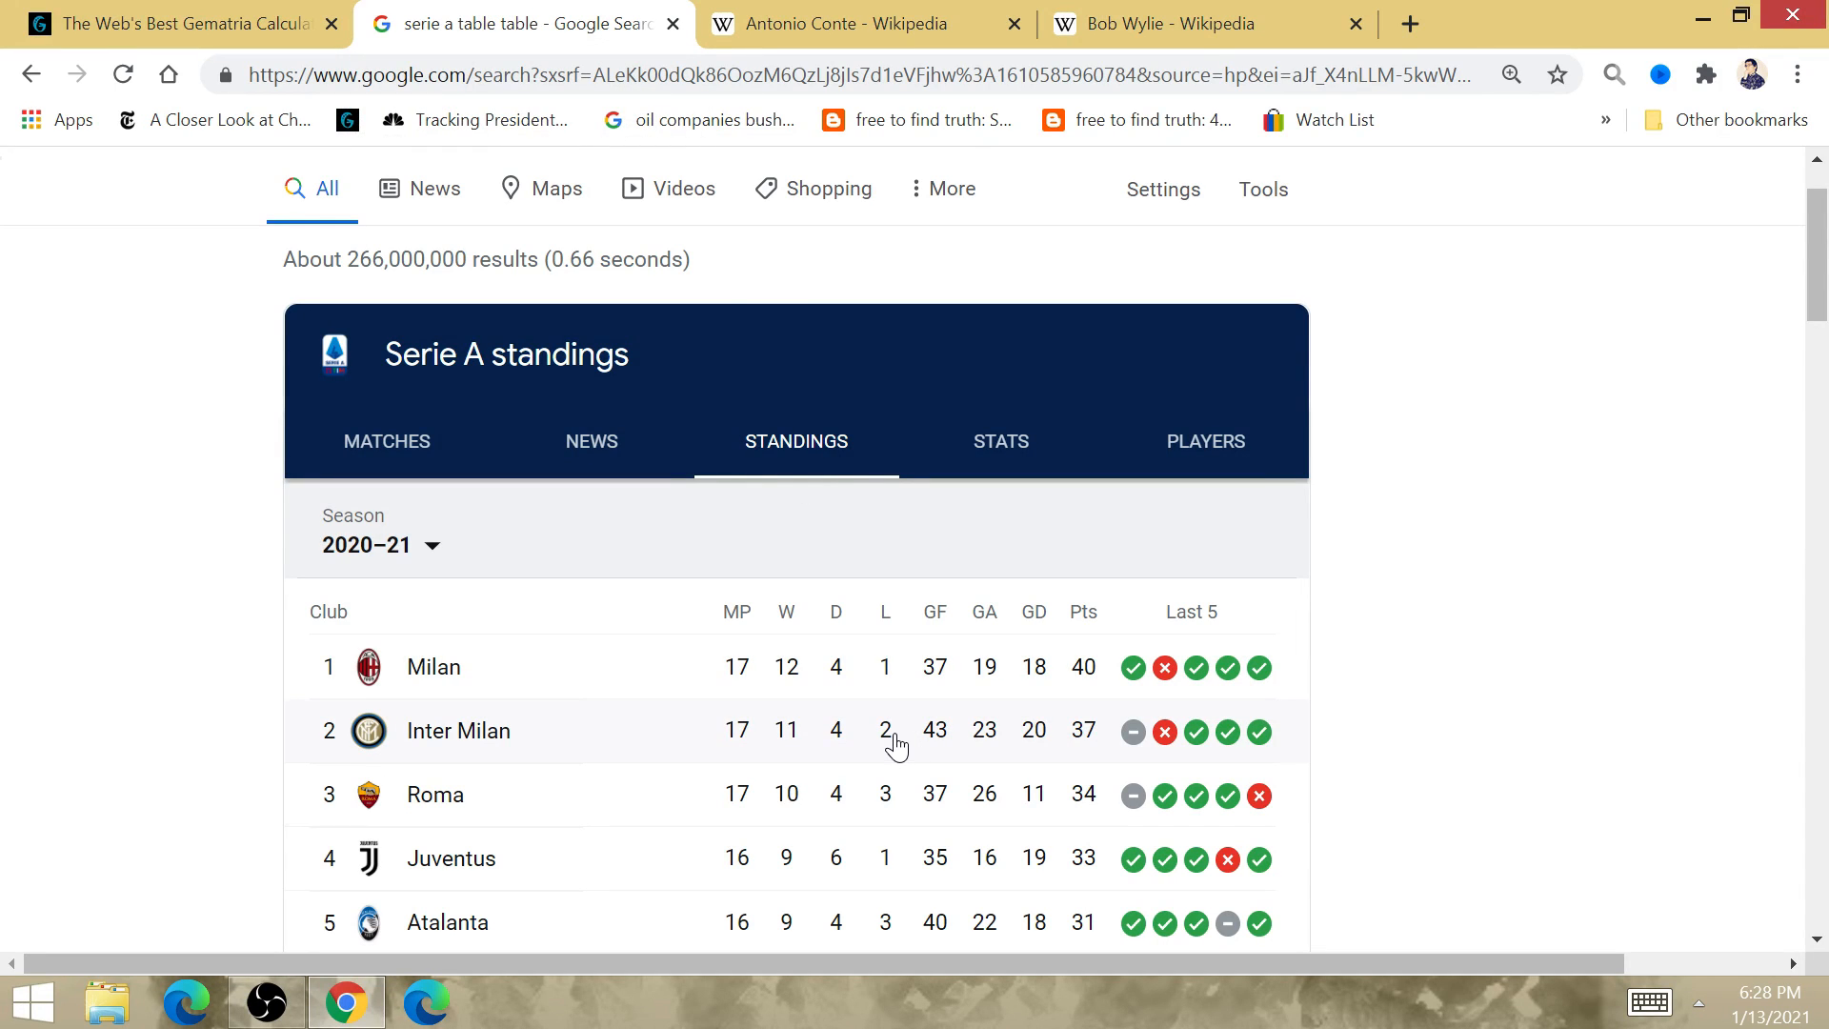
pyautogui.moveTo(803, 872)
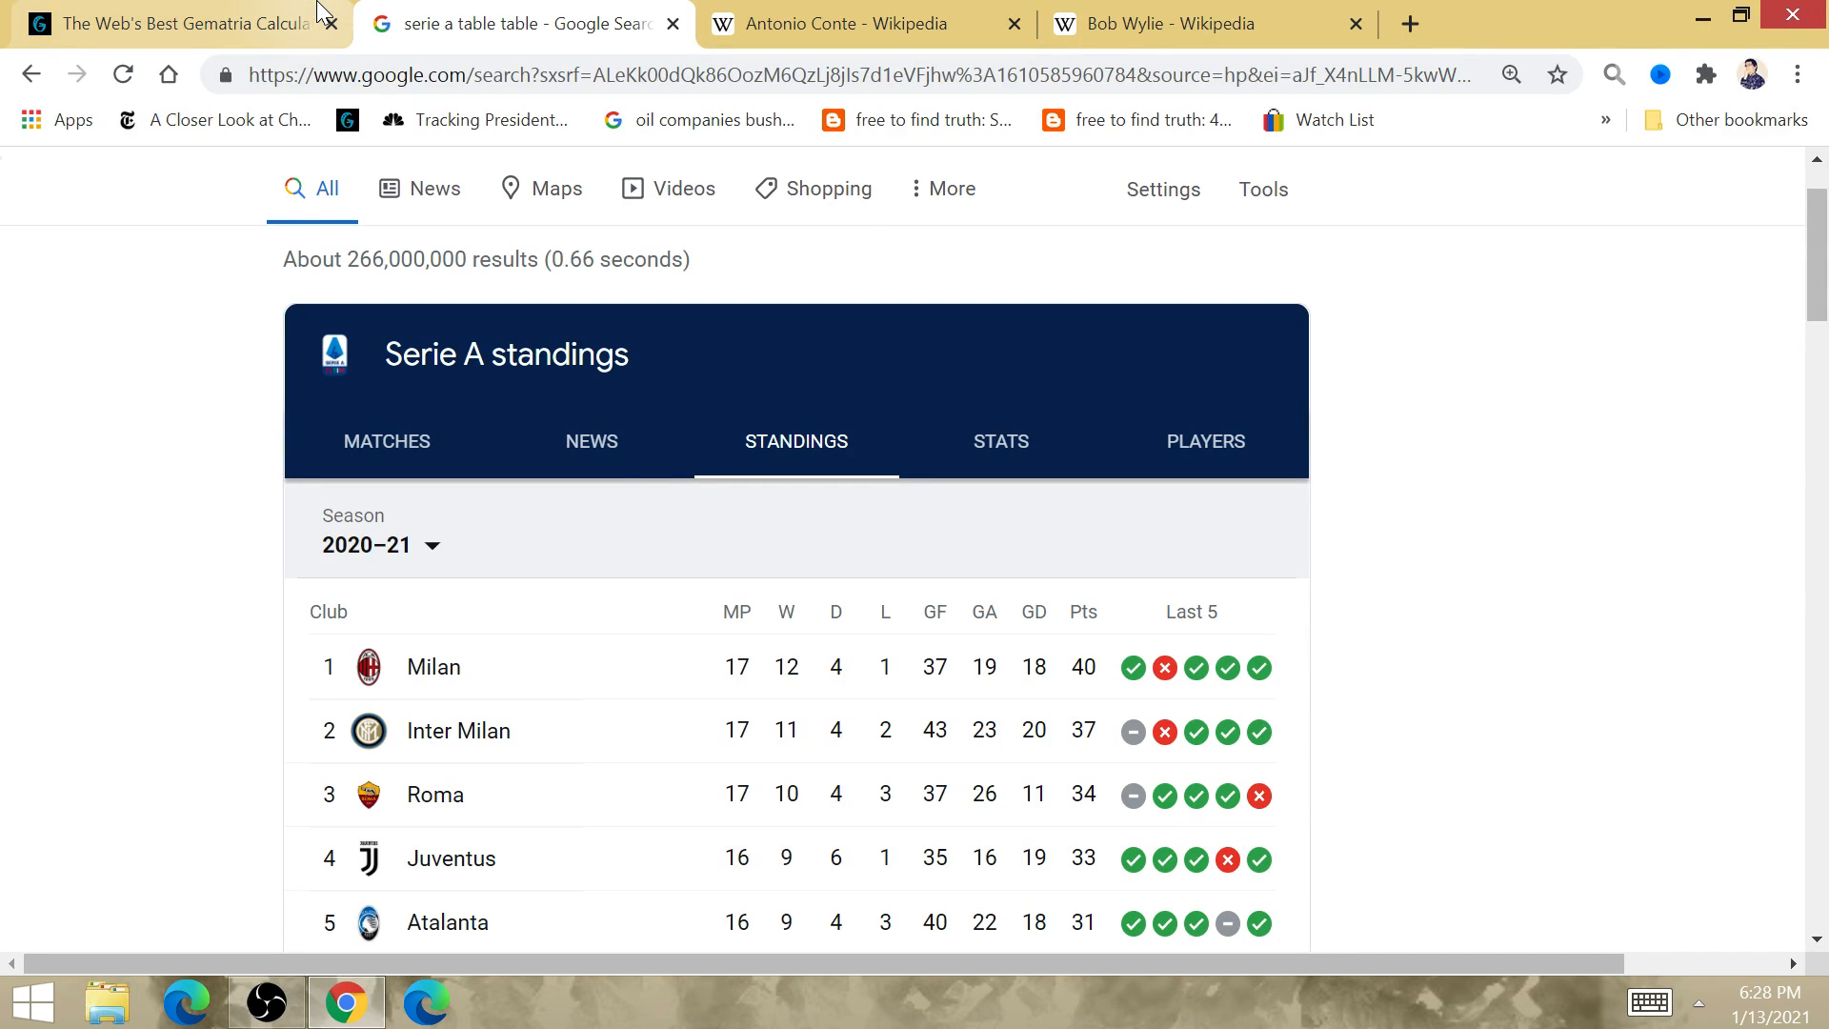
pyautogui.click(171, 24)
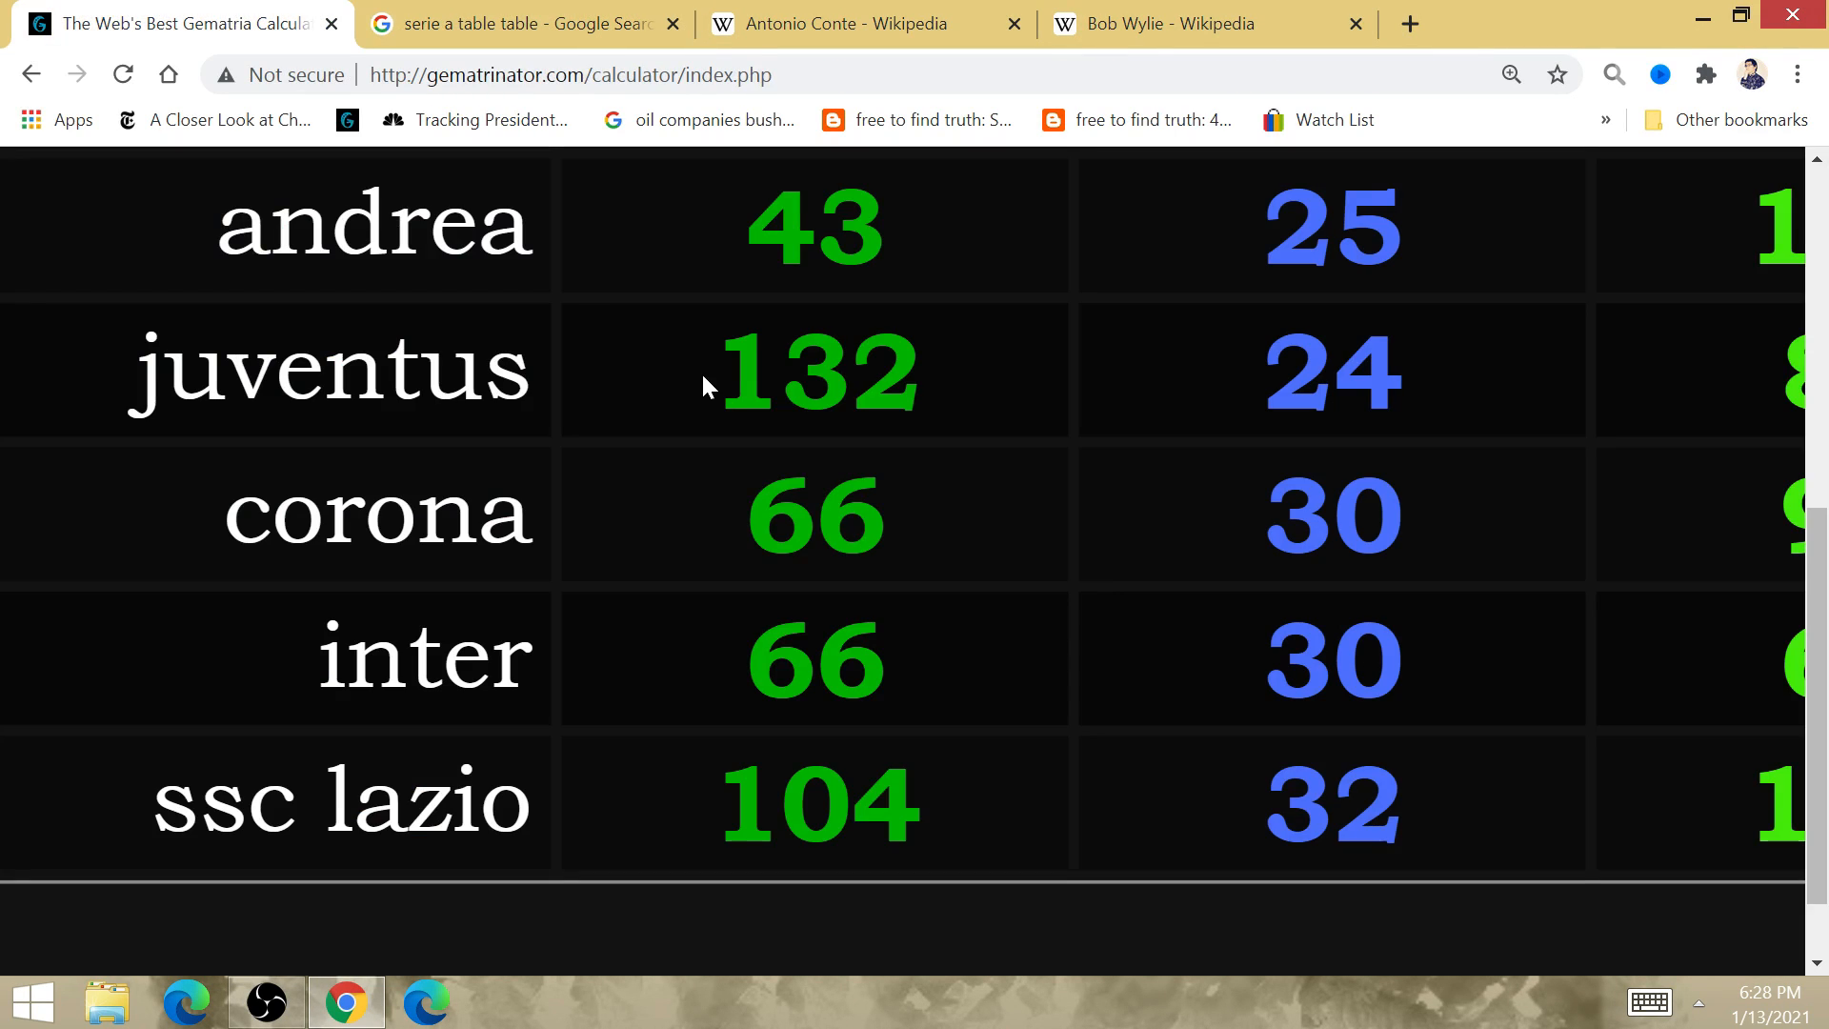
pyautogui.scroll(-3)
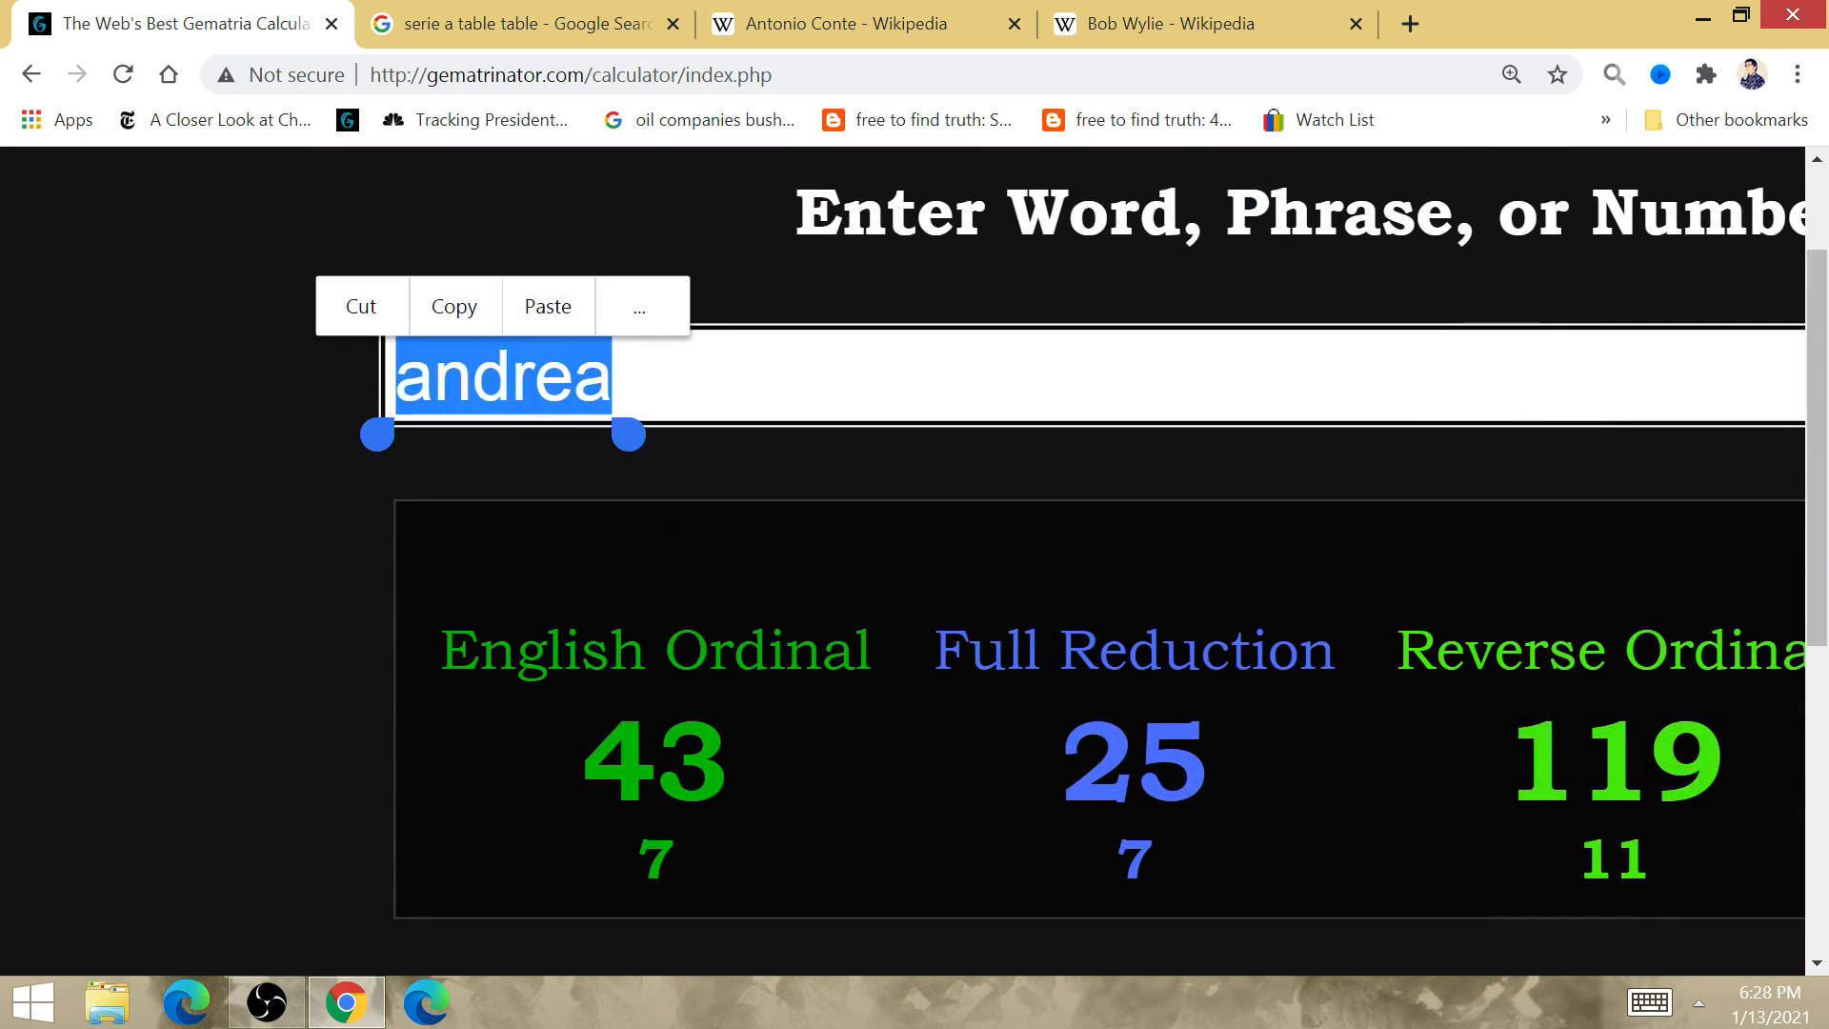
pyautogui.write('mila')
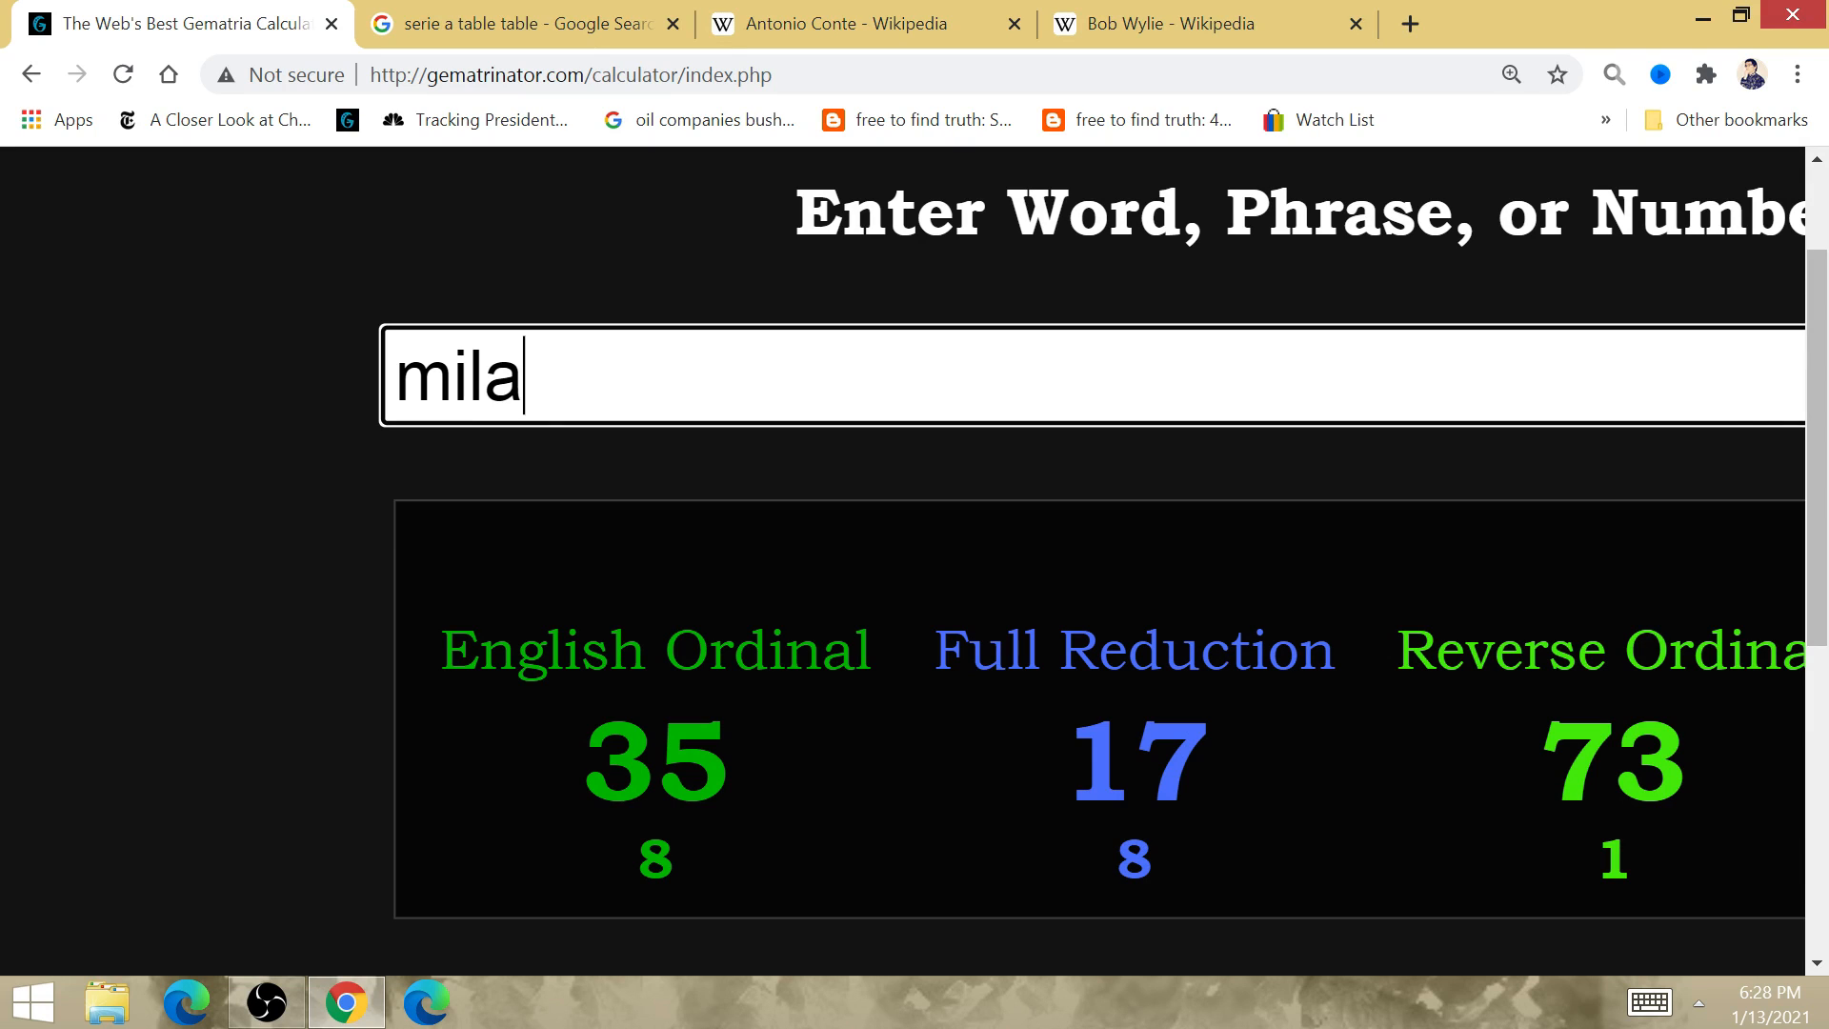
pyautogui.write('n')
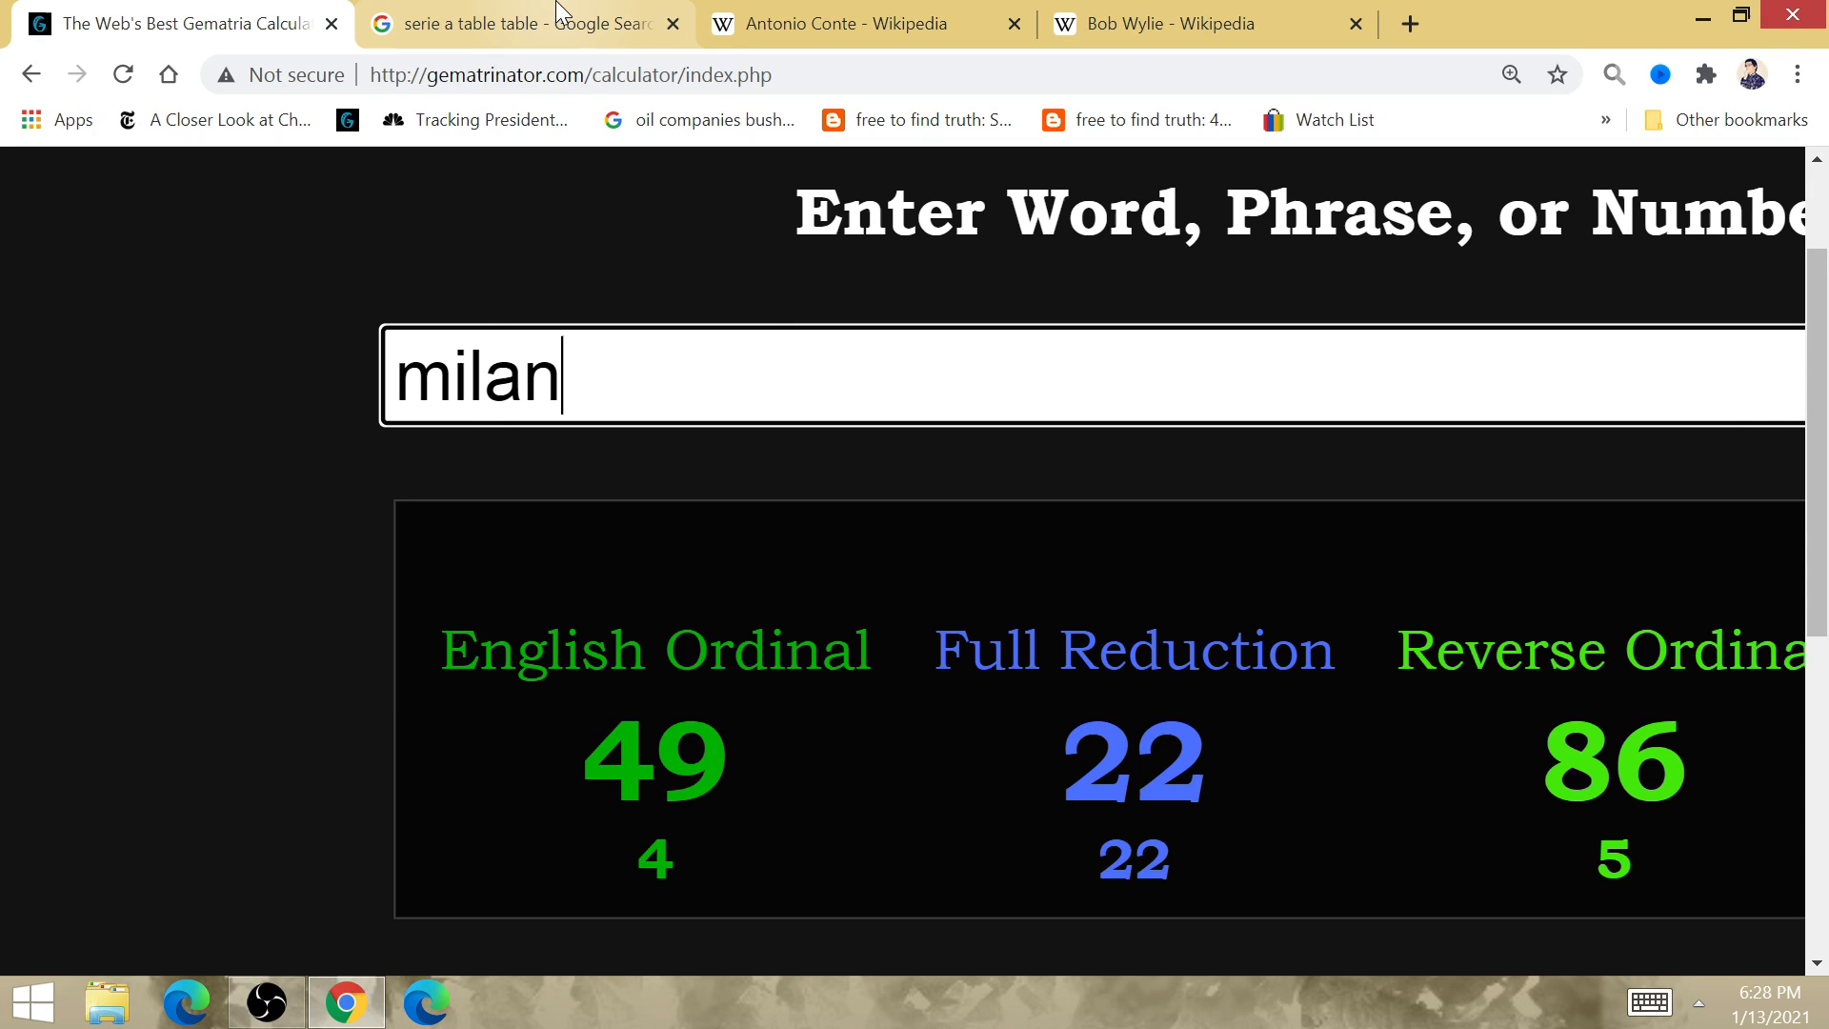
pyautogui.click(502, 23)
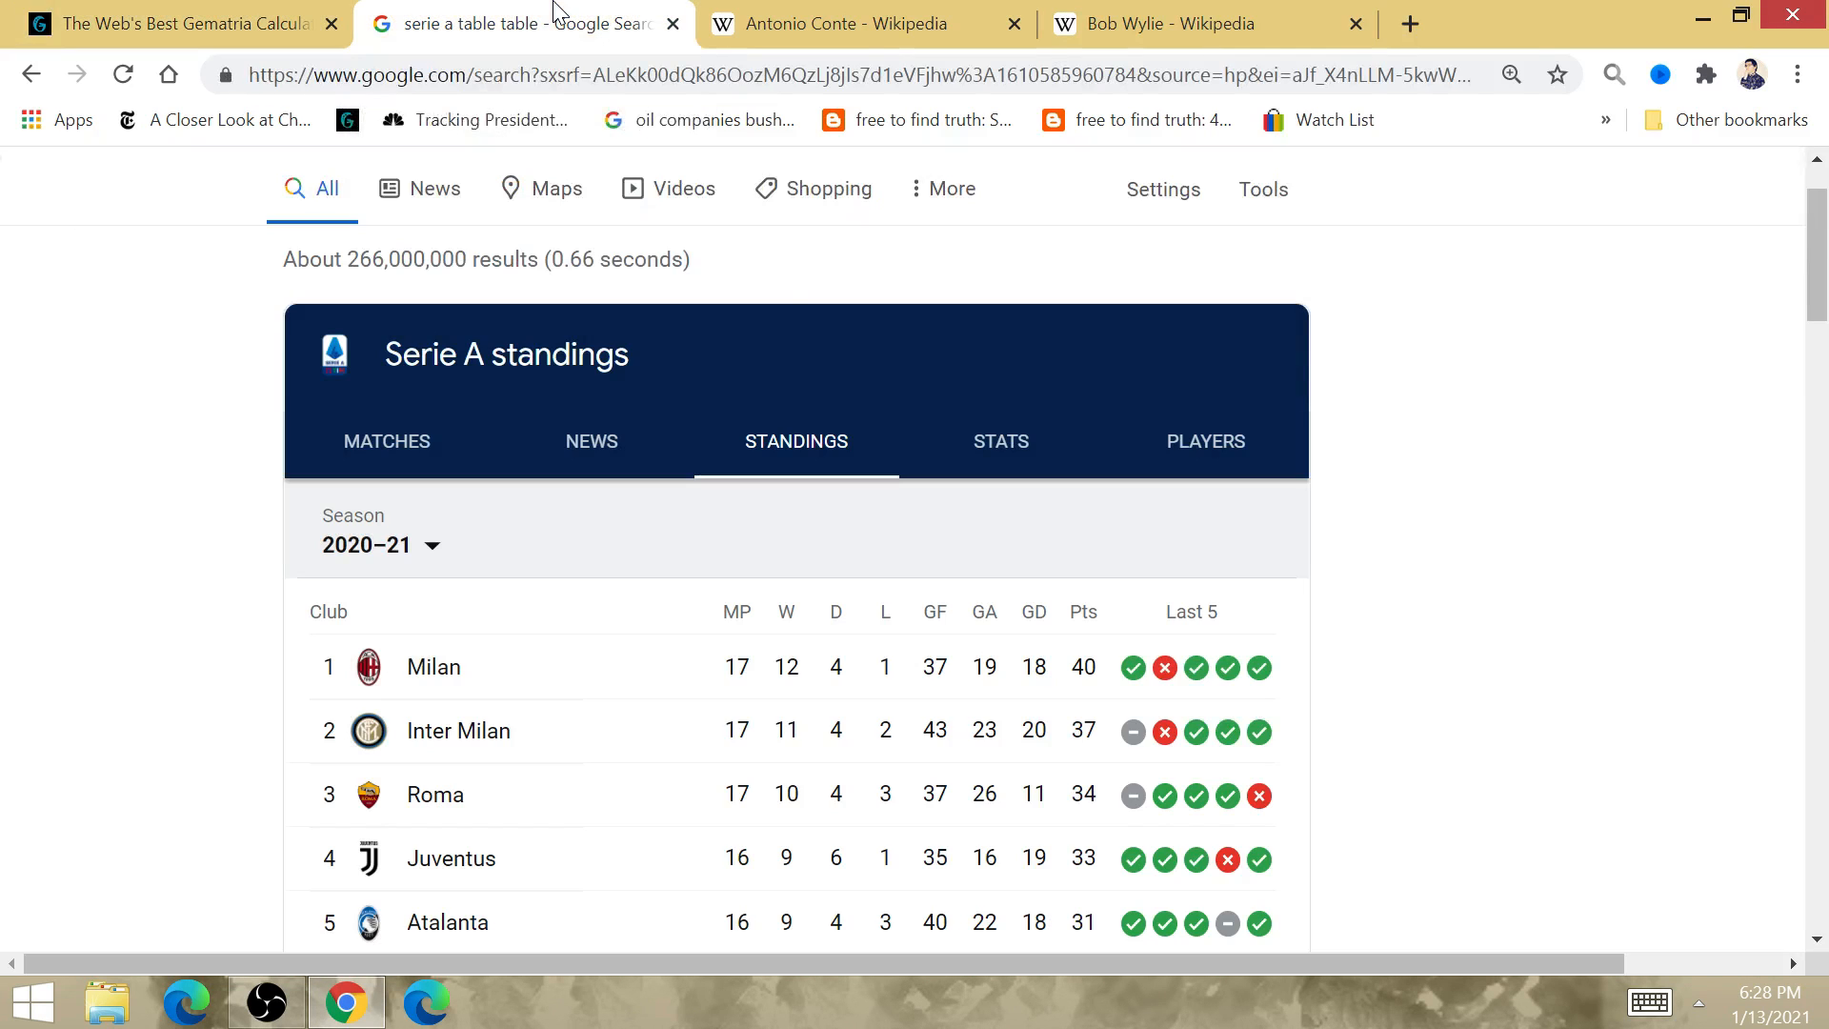
pyautogui.moveTo(929, 874)
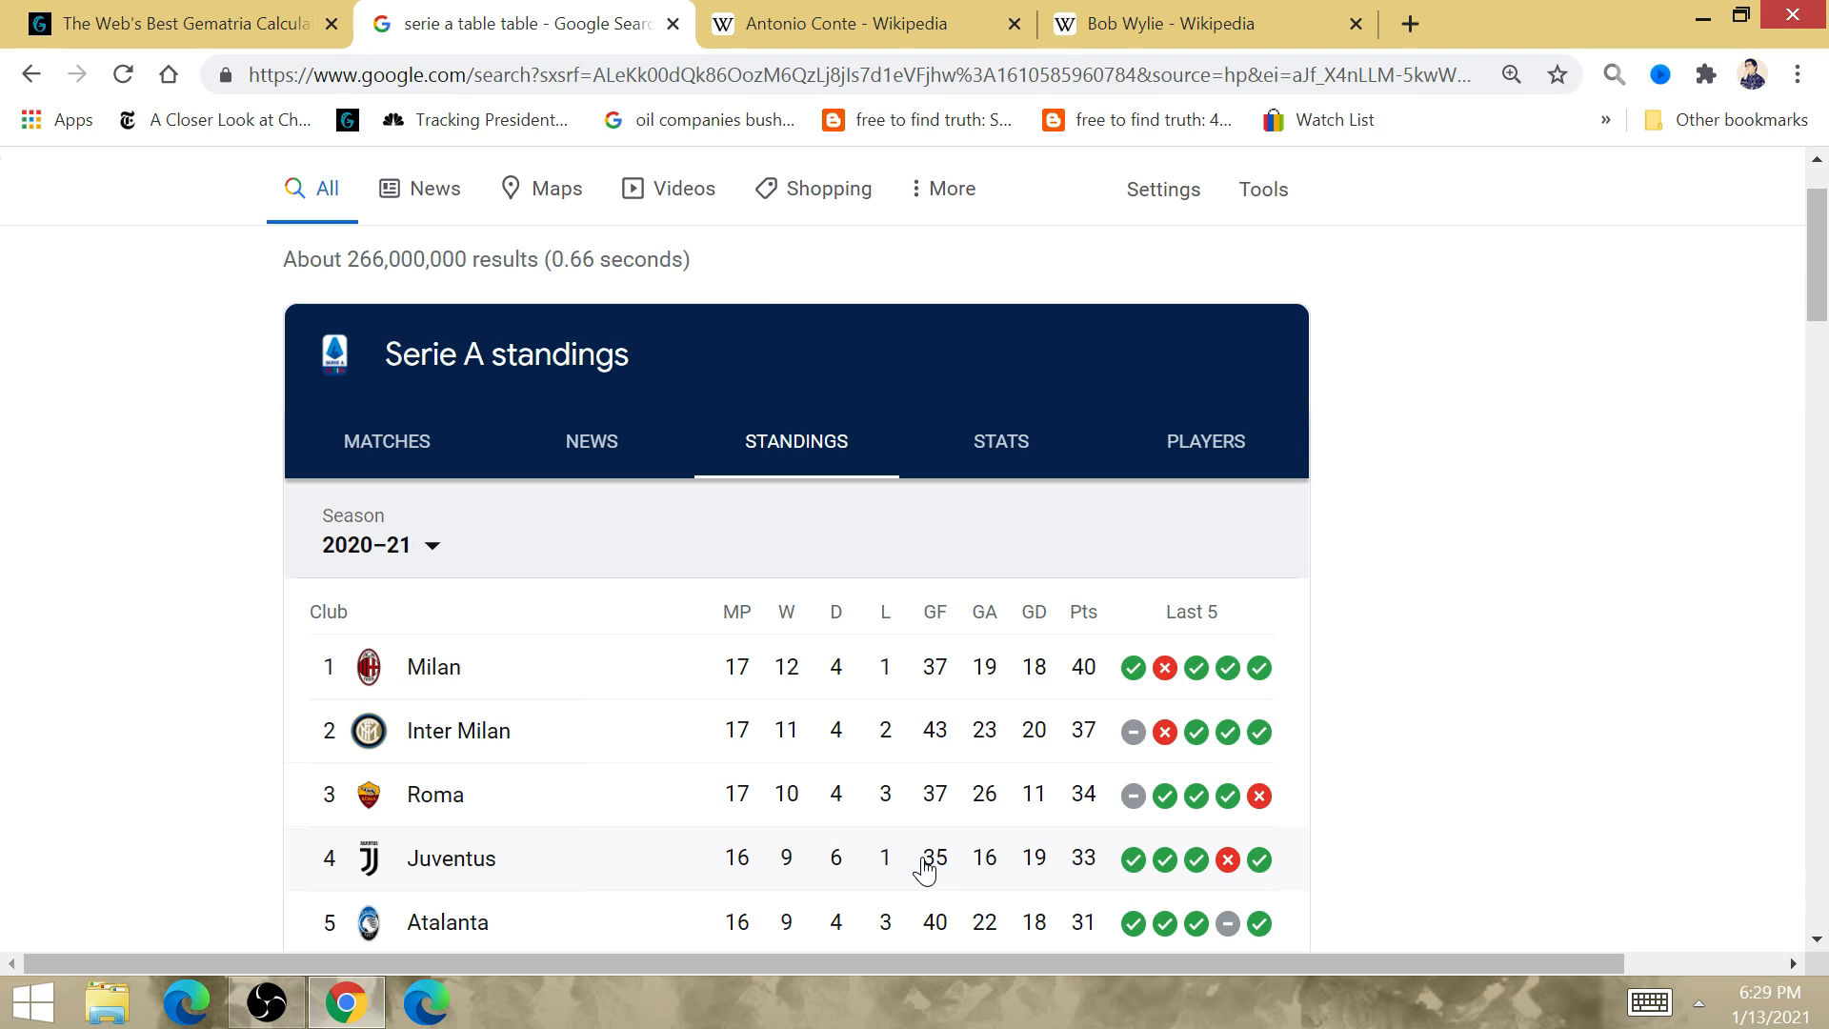
pyautogui.moveTo(1093, 886)
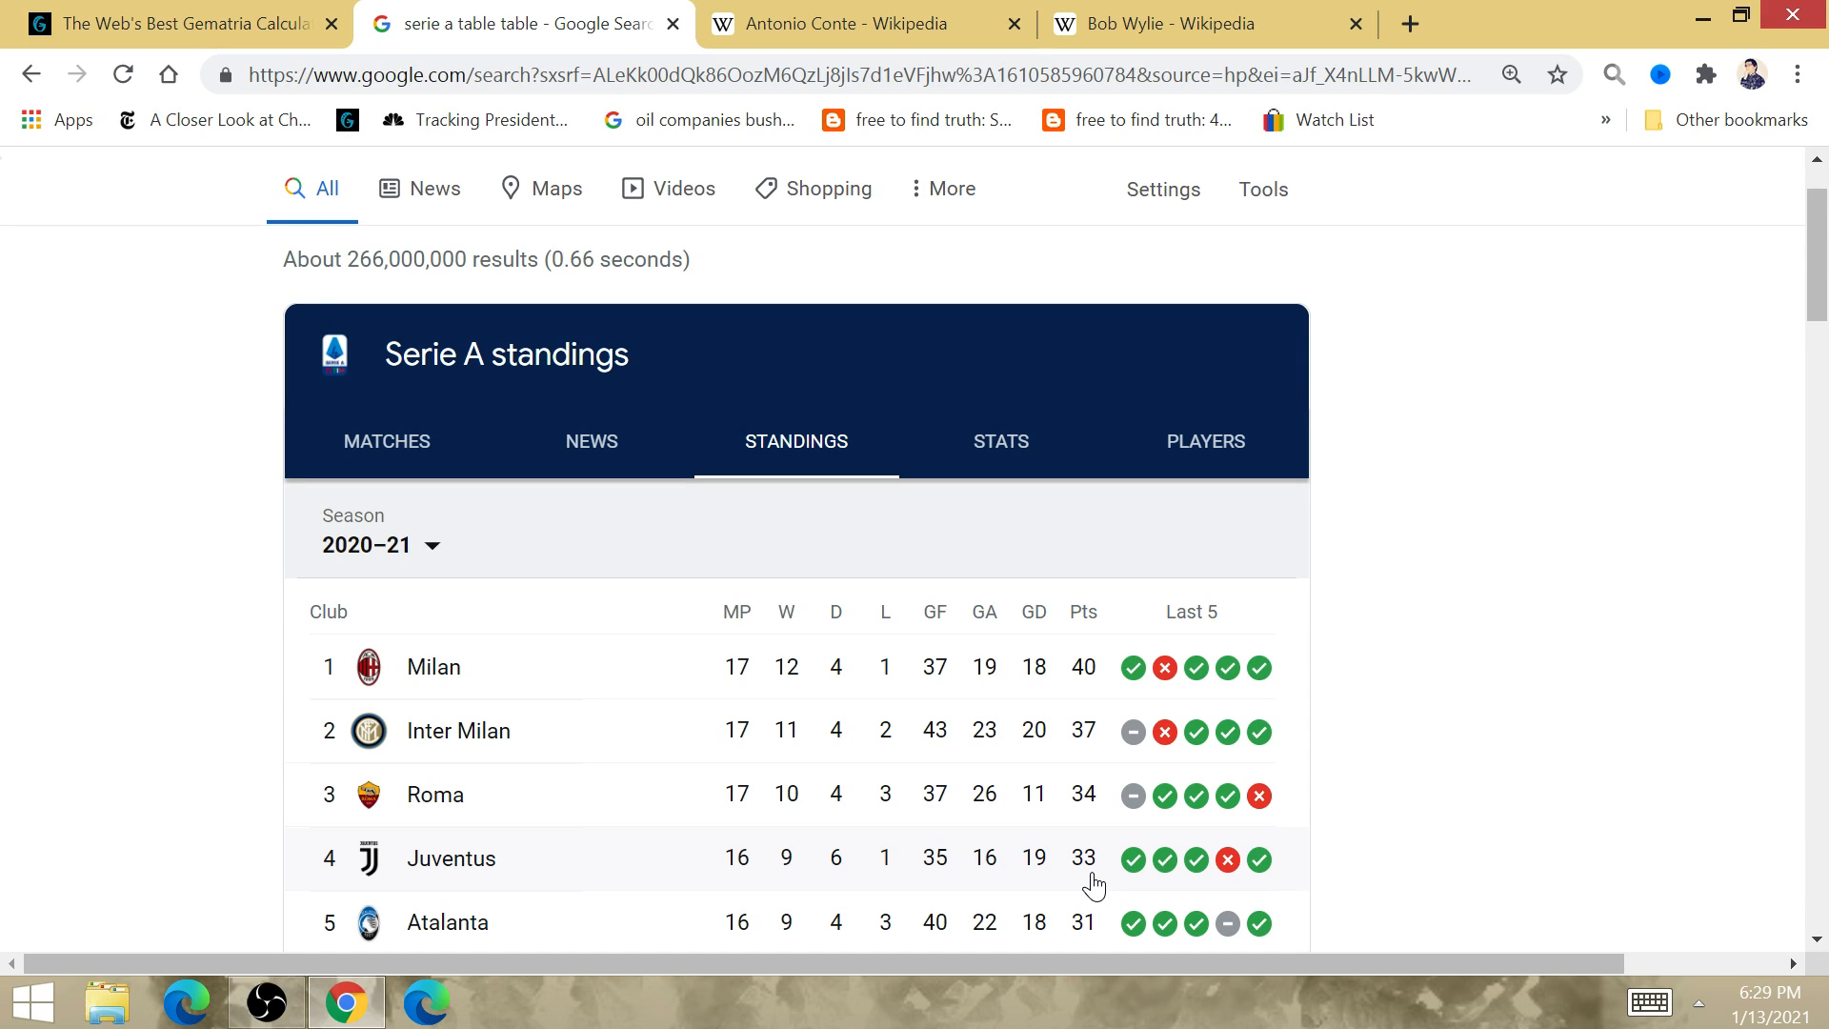
pyautogui.moveTo(1091, 867)
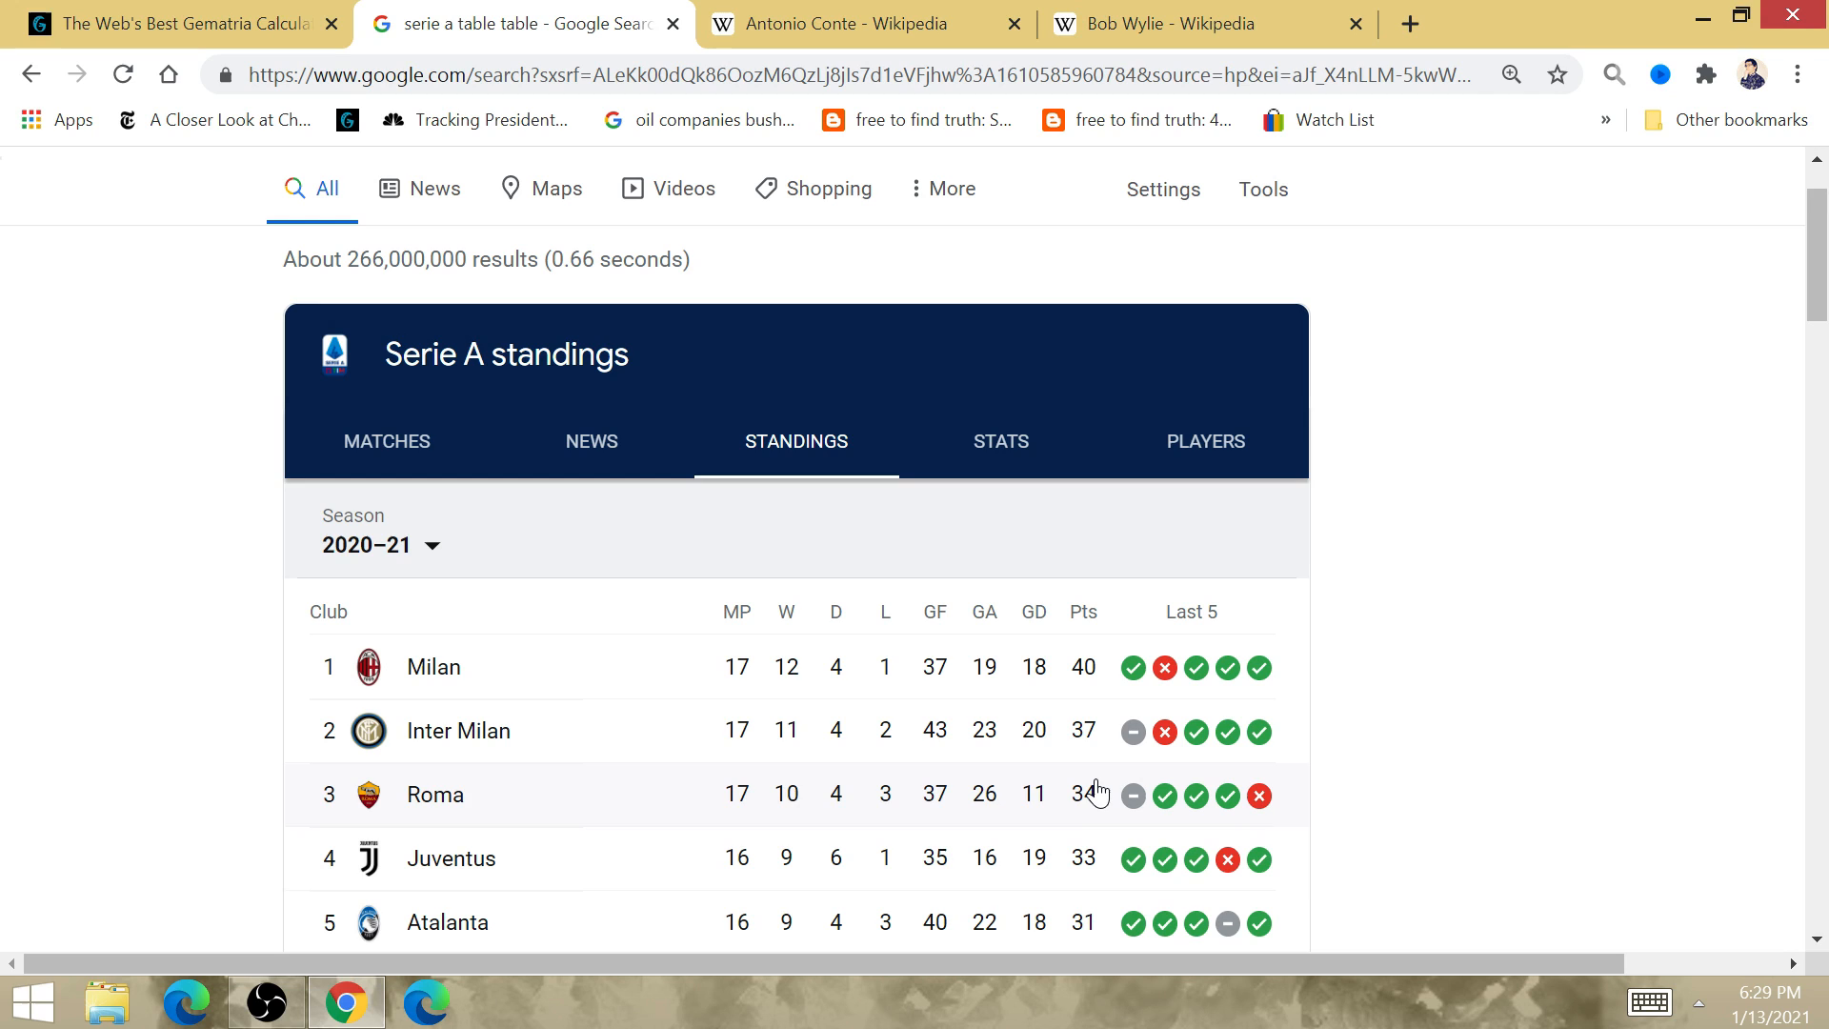
pyautogui.moveTo(682, 705)
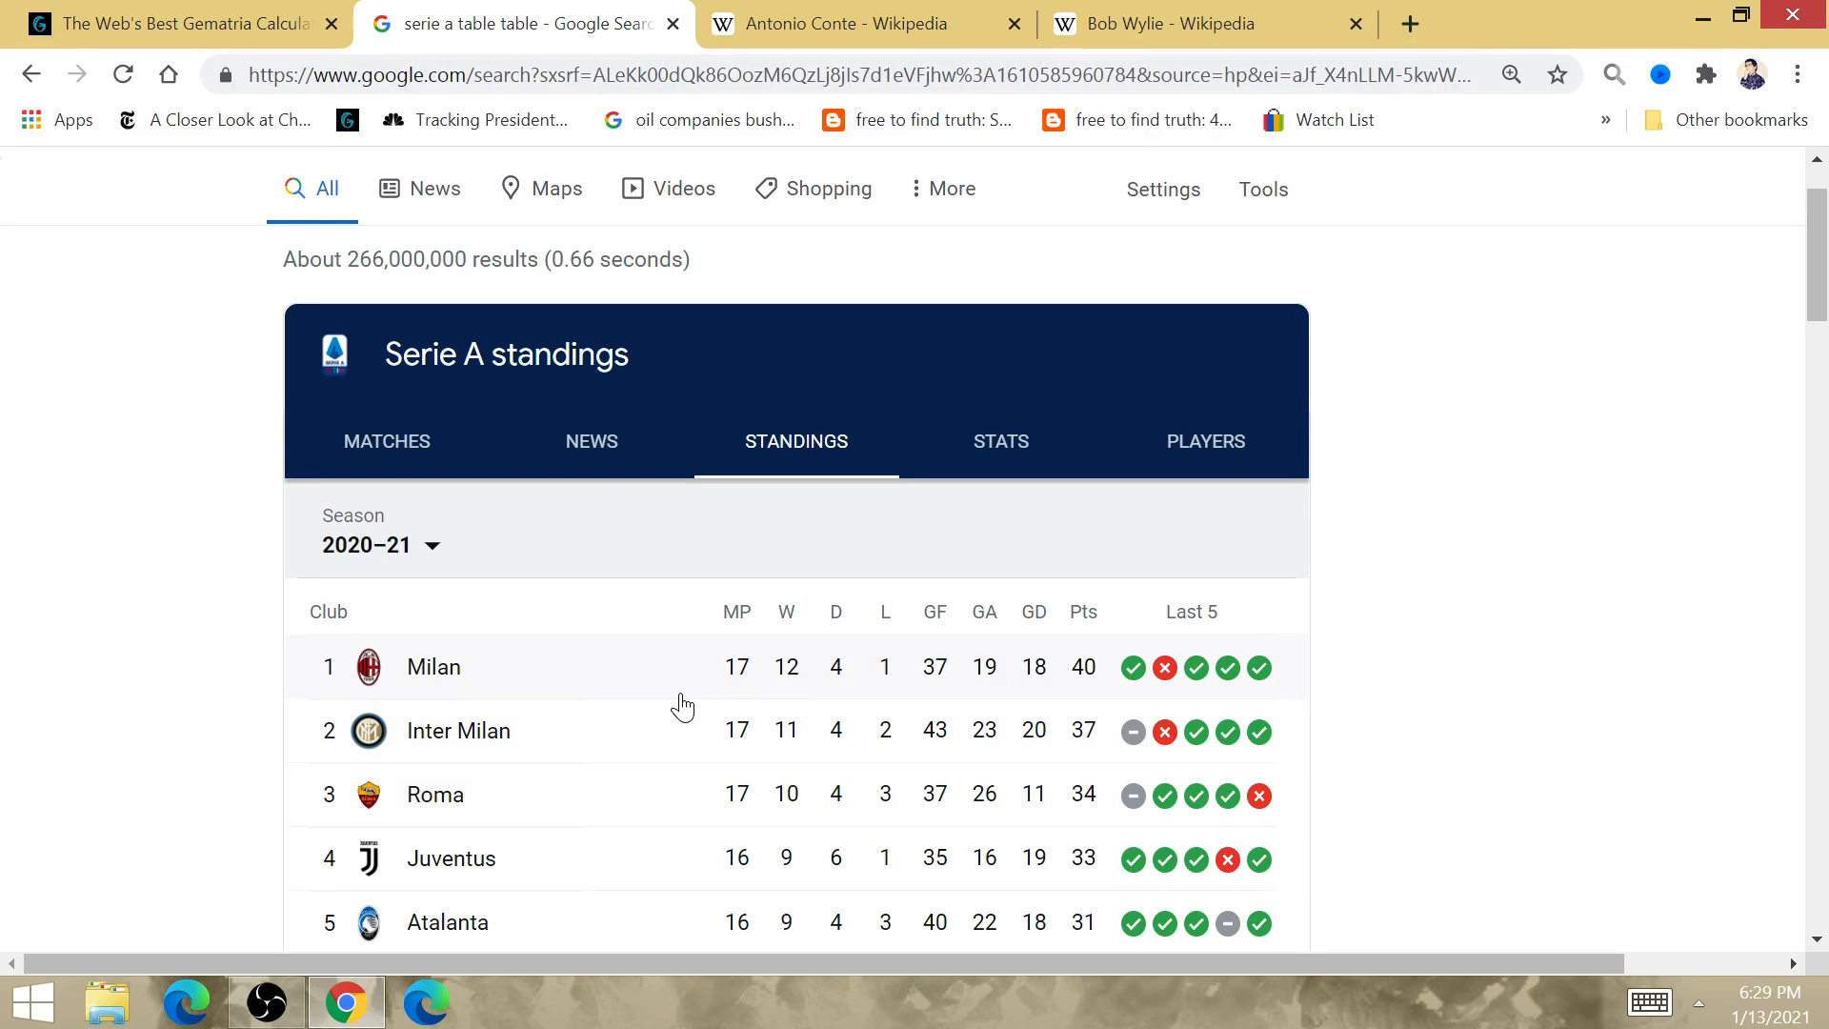
pyautogui.moveTo(715, 694)
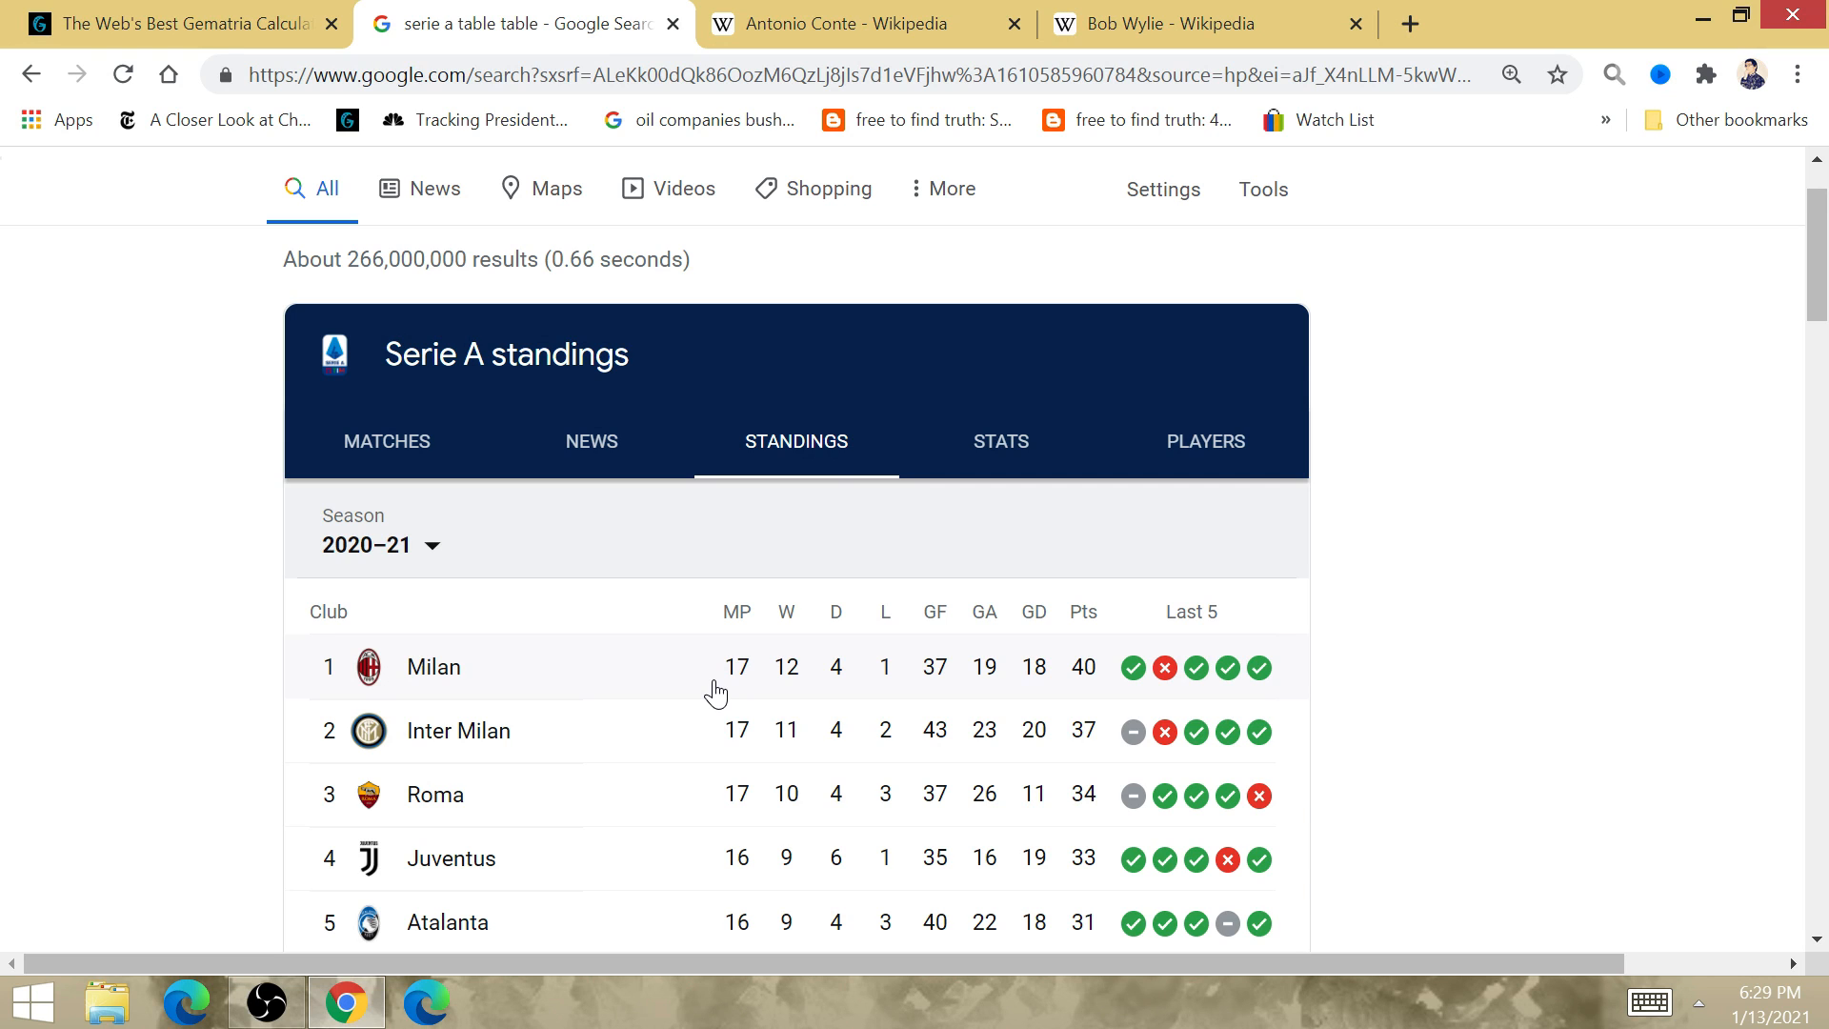
# - View Antonio Conte's Wikipedia managerial record, including Inter Milan's 59.0 win percentage
pyautogui.click(830, 23)
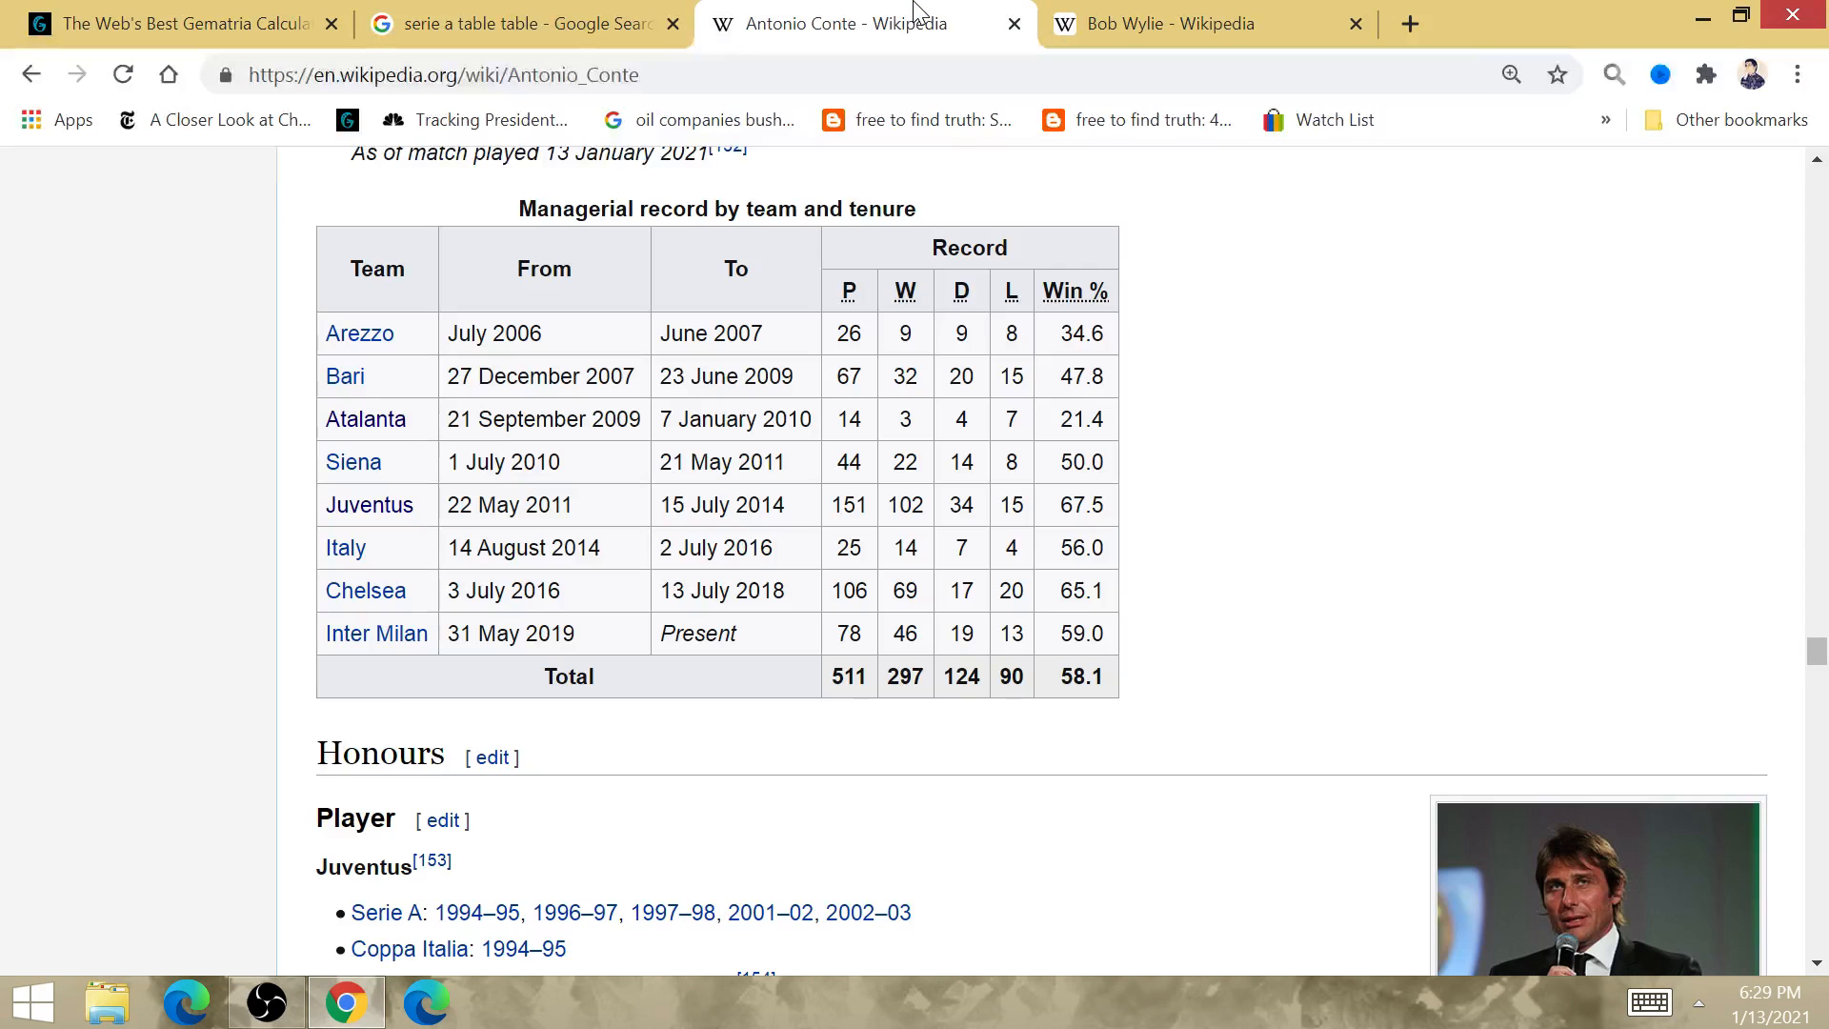
pyautogui.moveTo(1042, 660)
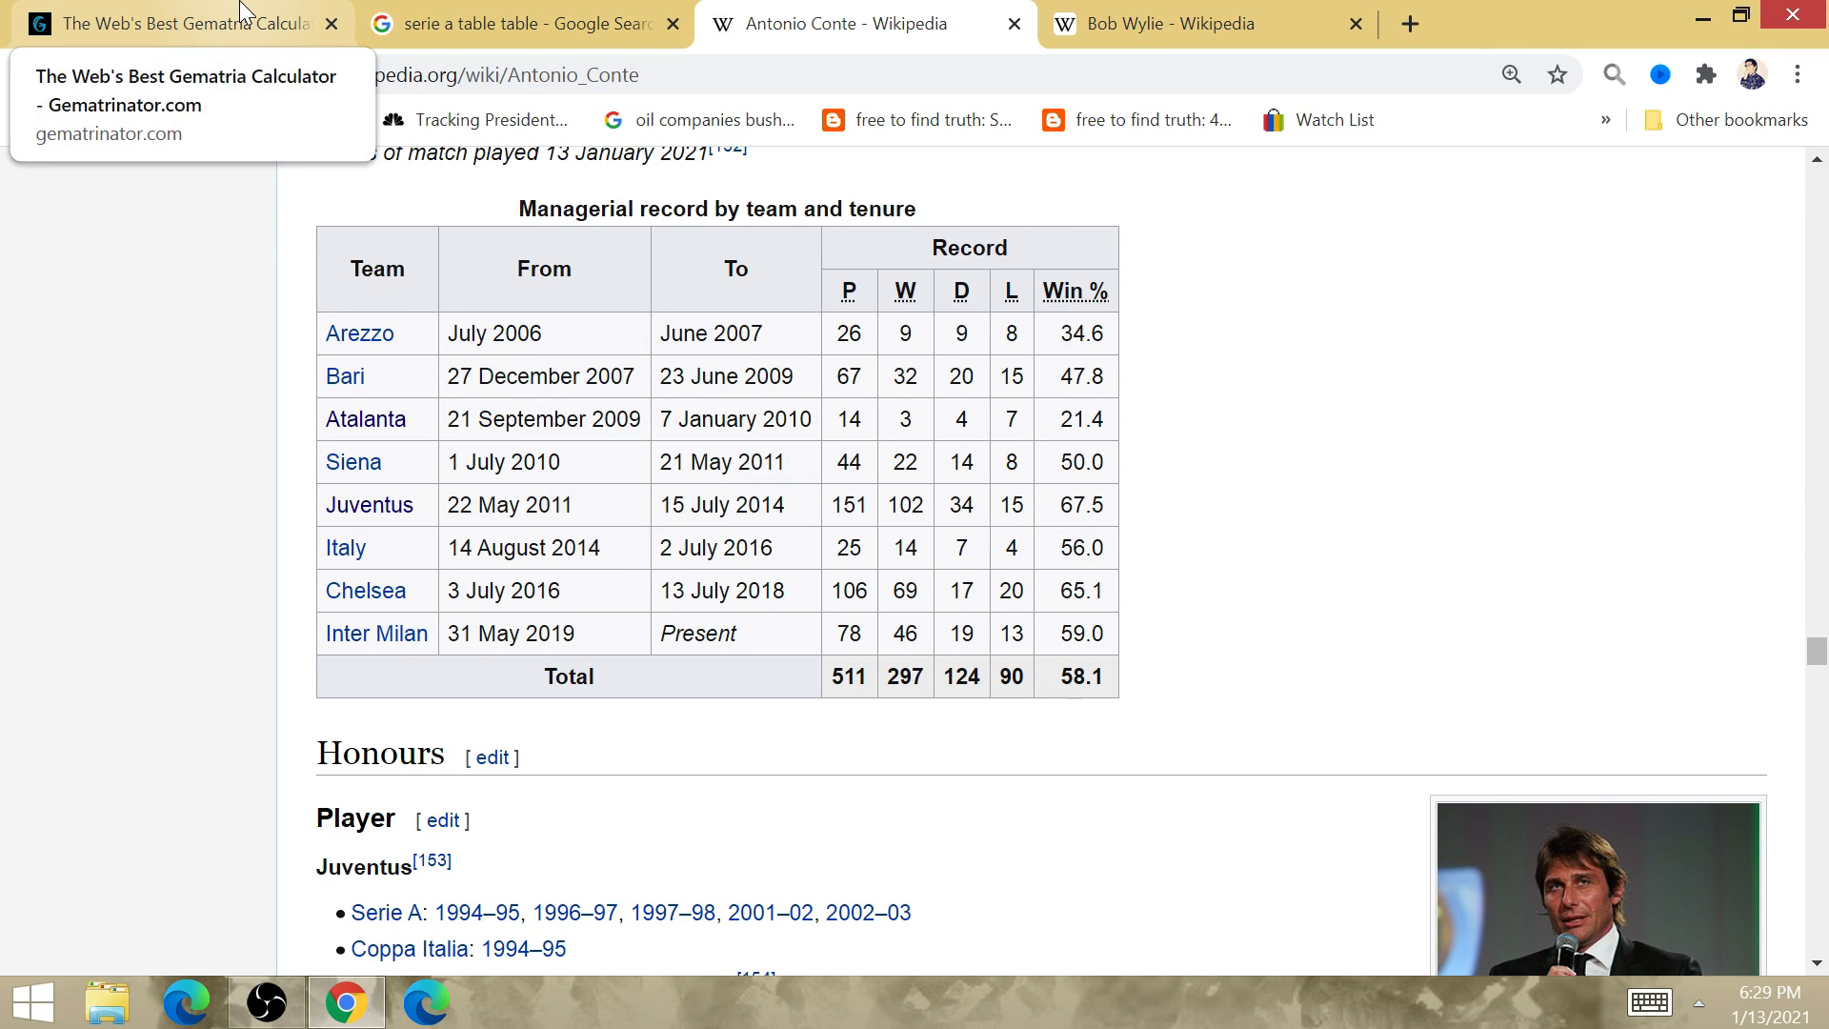
# - Score 'juventus fc' in Gematrinator (141, 33, 129) and return to the standings
pyautogui.click(171, 24)
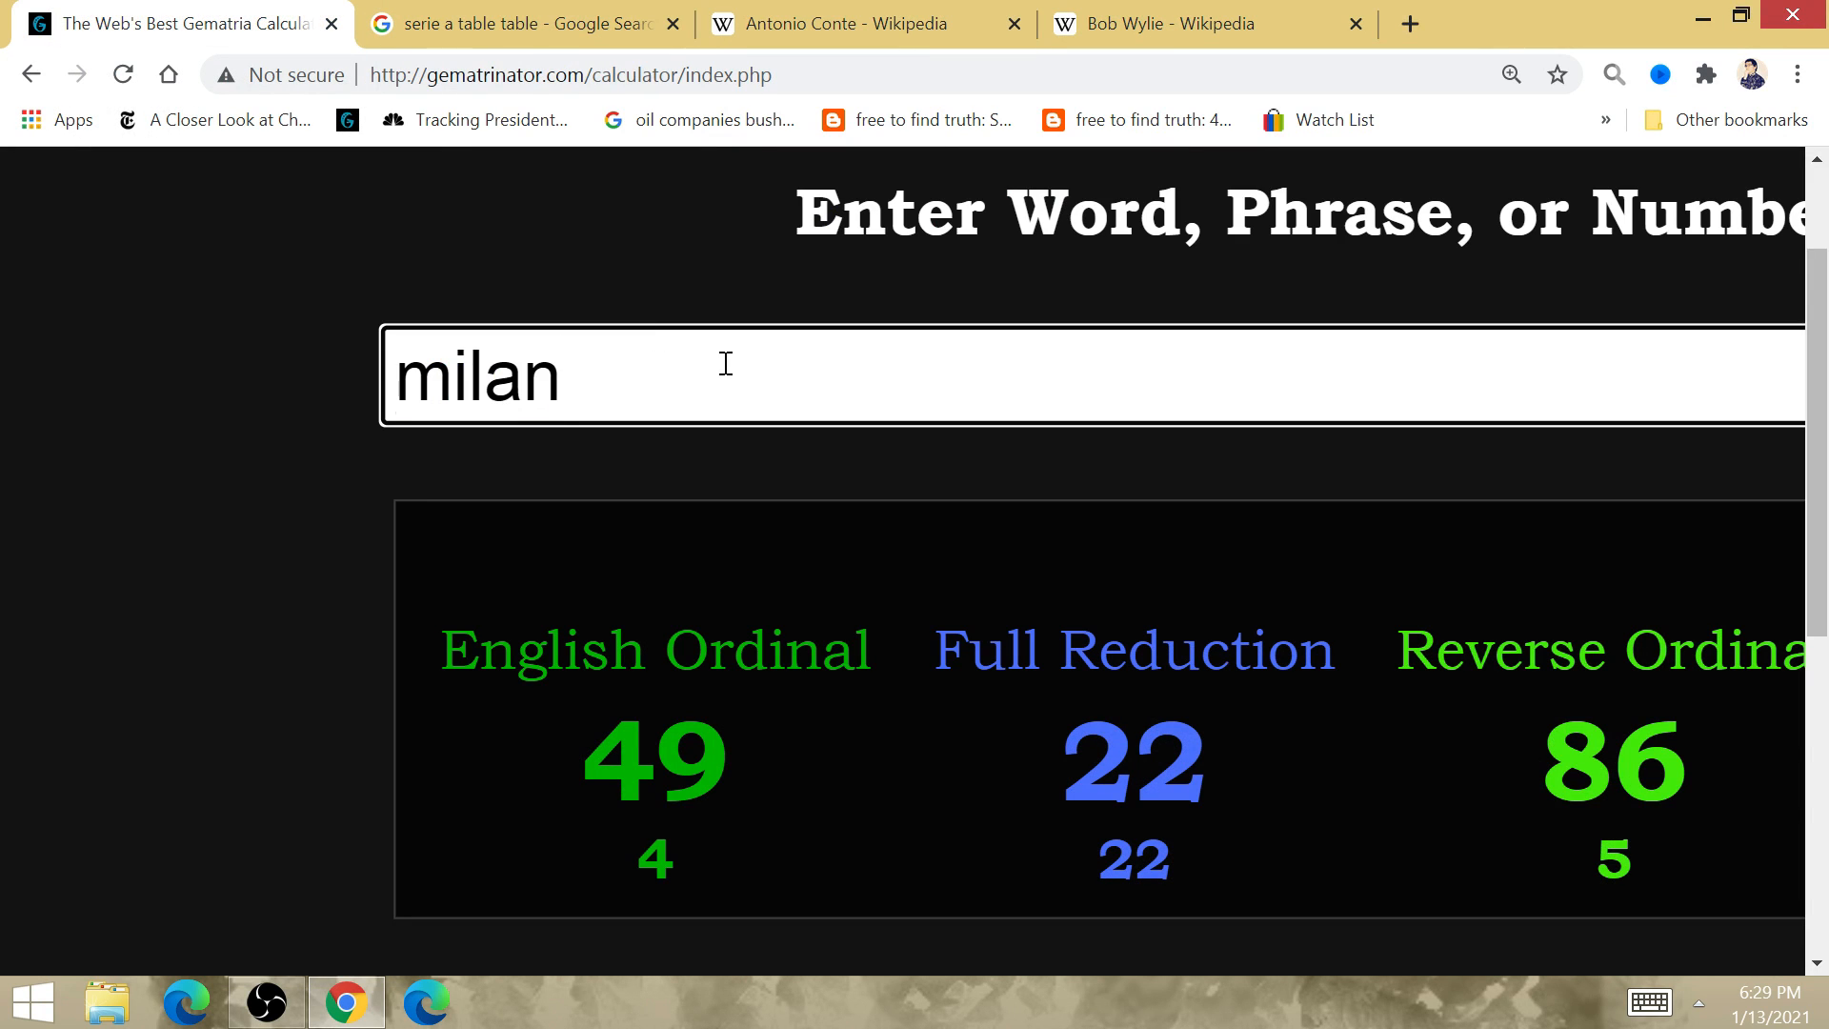
pyautogui.write('juventus fc')
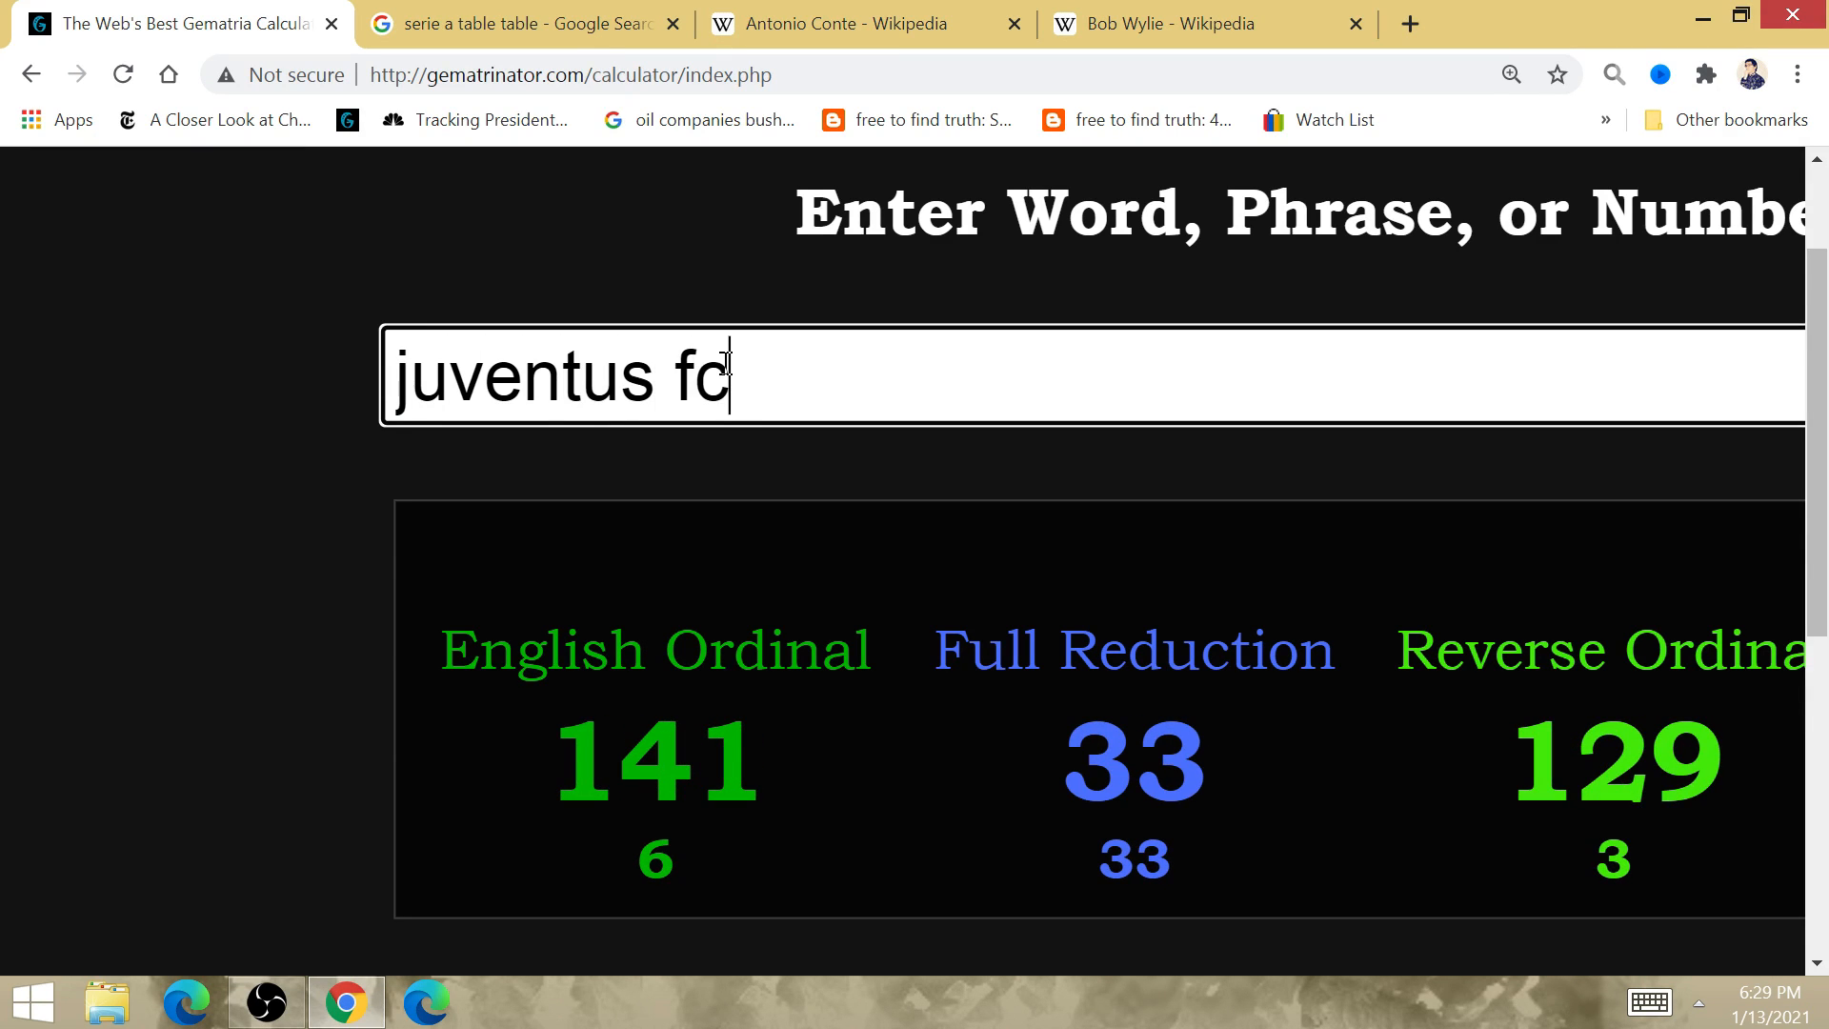
pyautogui.click(518, 24)
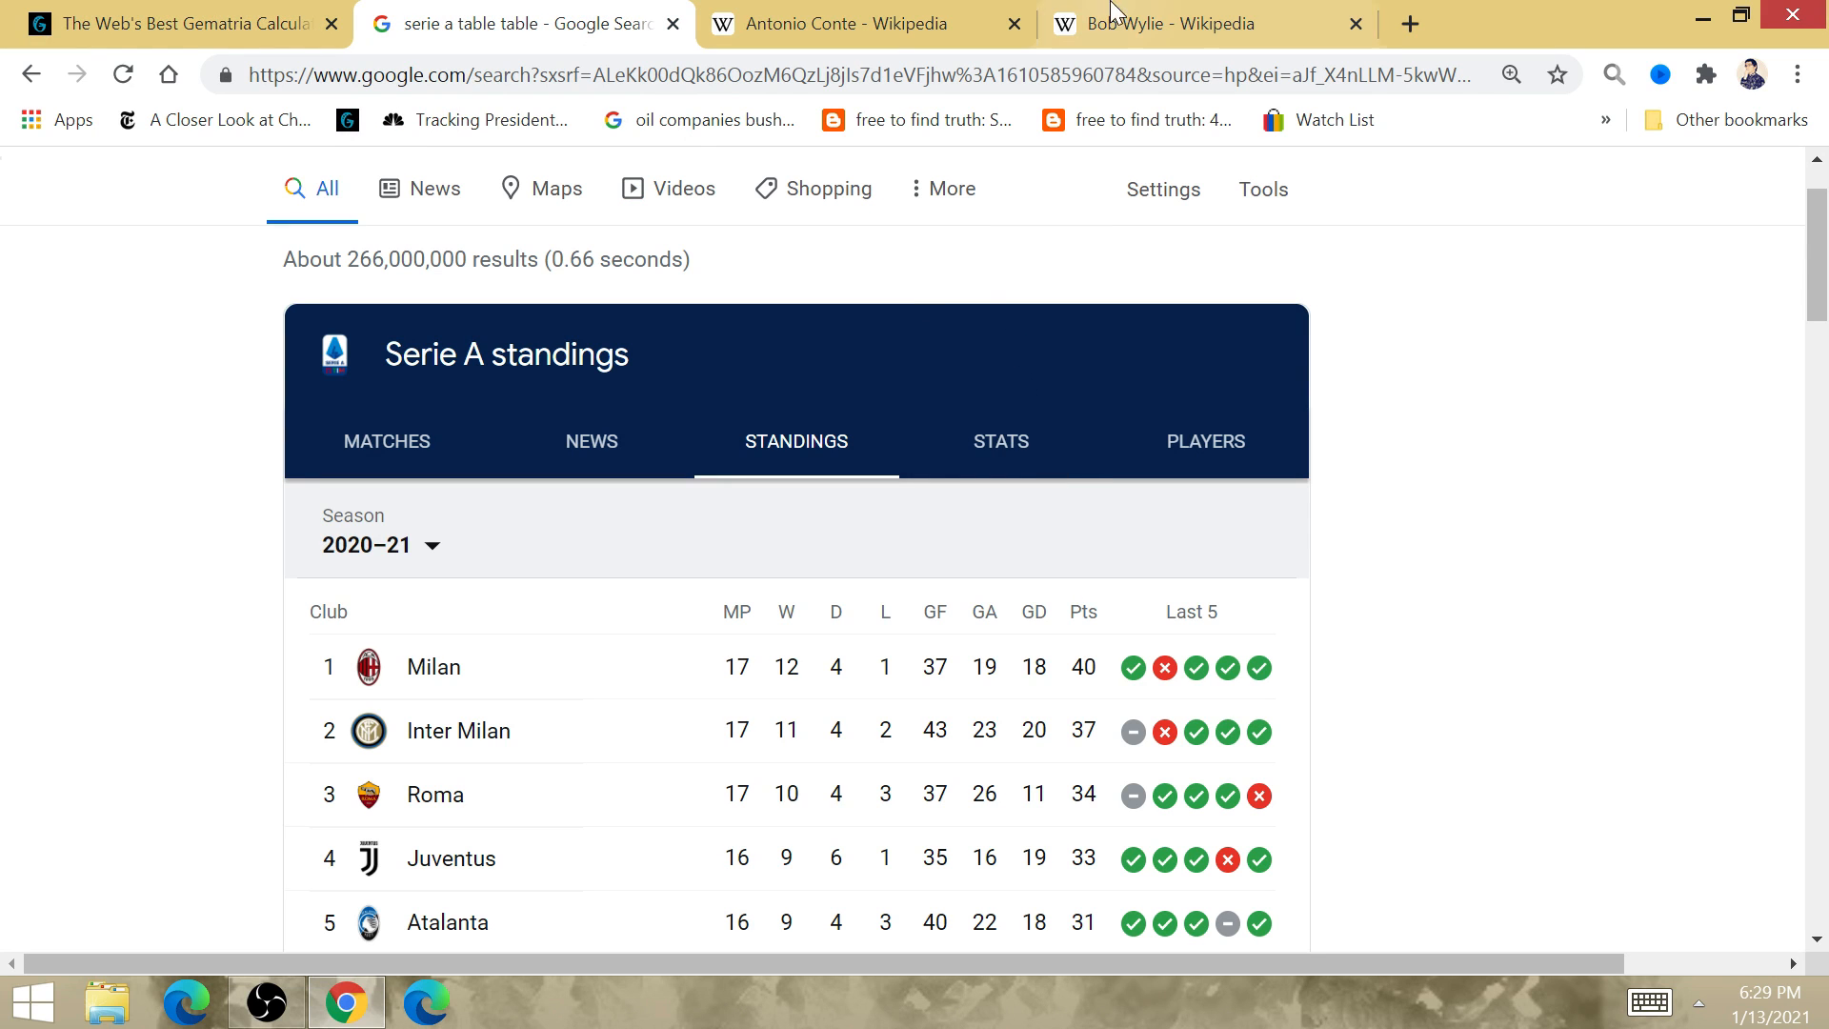
# - Compare Antonio Conte's managerial record against the Serie A standings twice, ending on Google
pyautogui.click(849, 24)
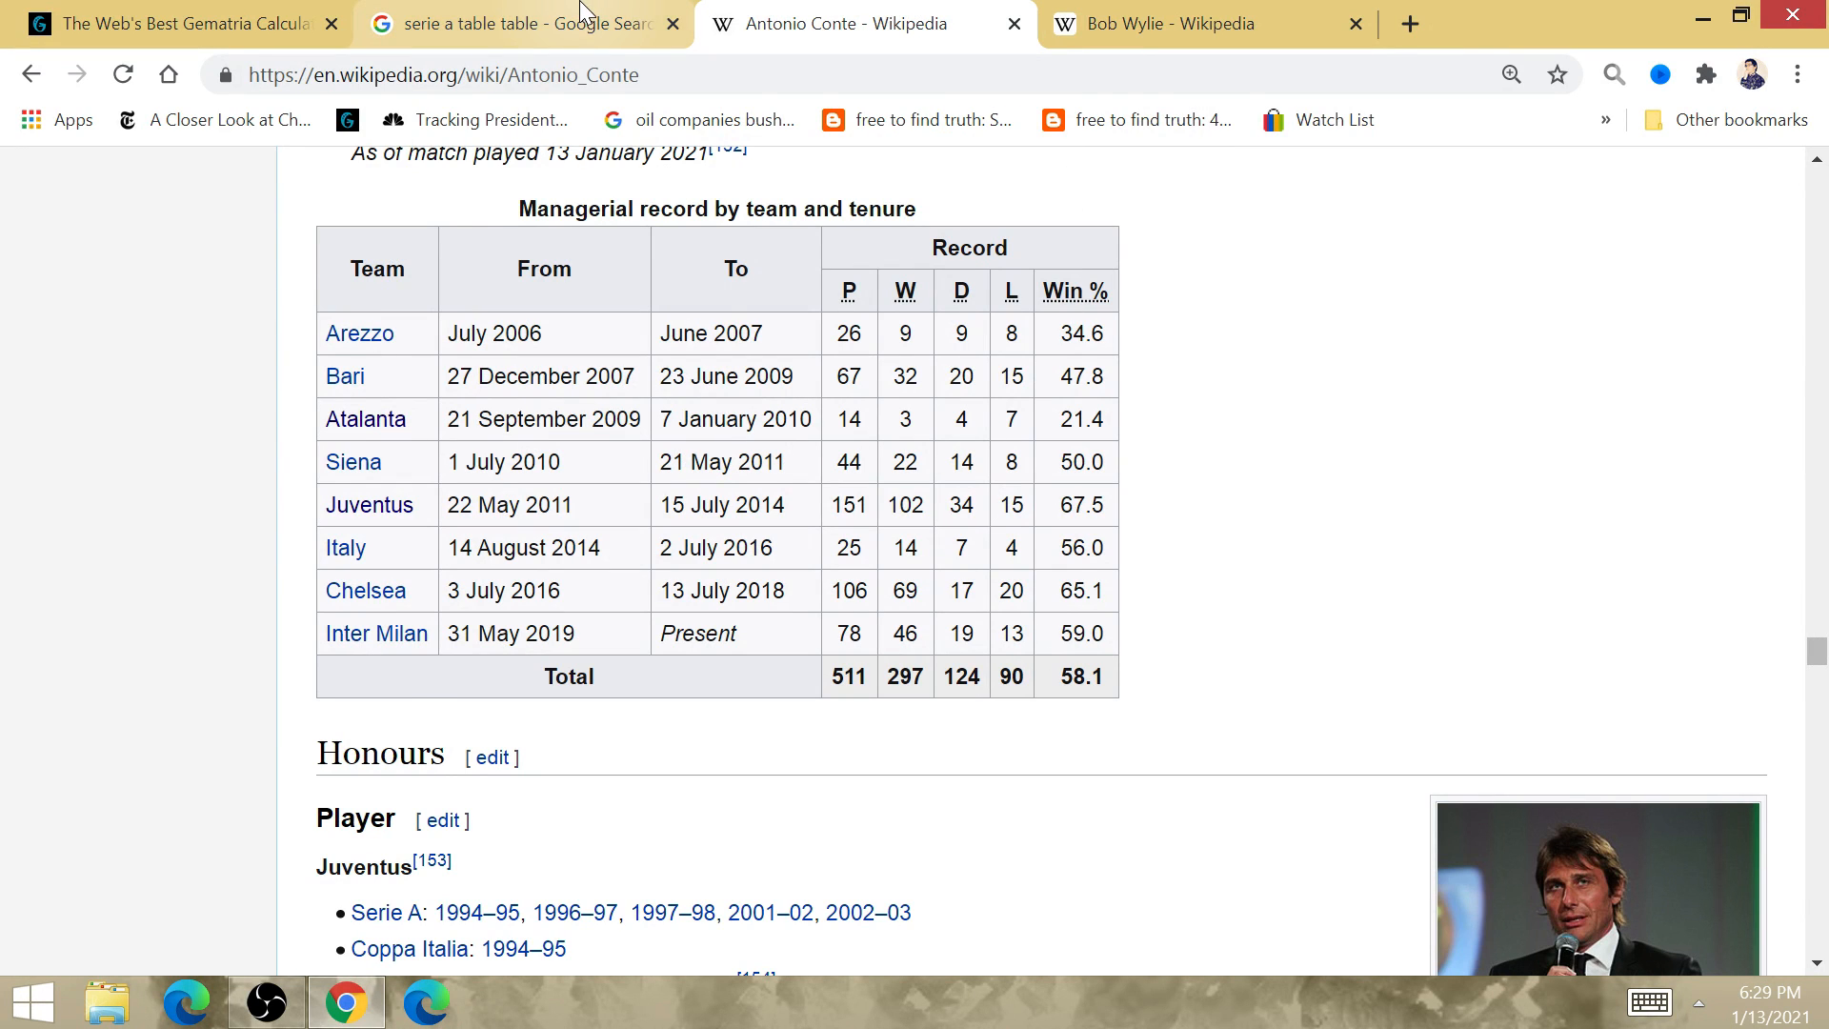
pyautogui.click(521, 24)
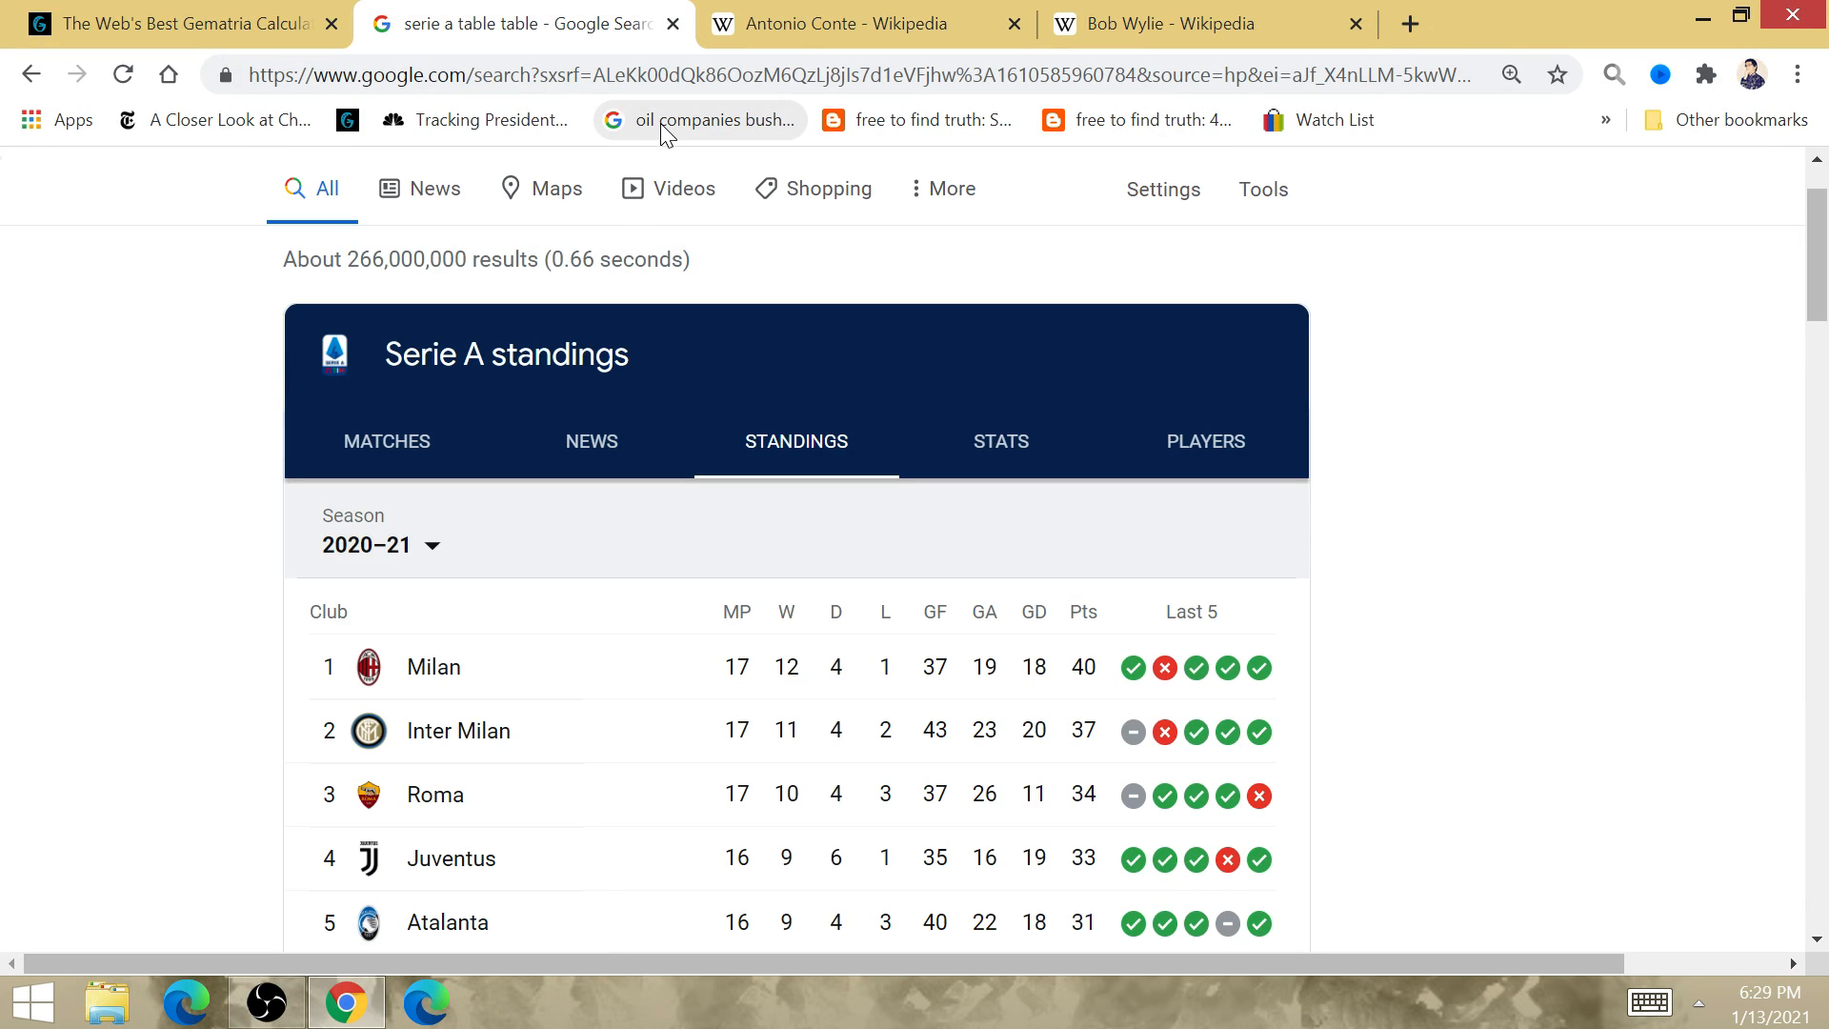
pyautogui.click(844, 23)
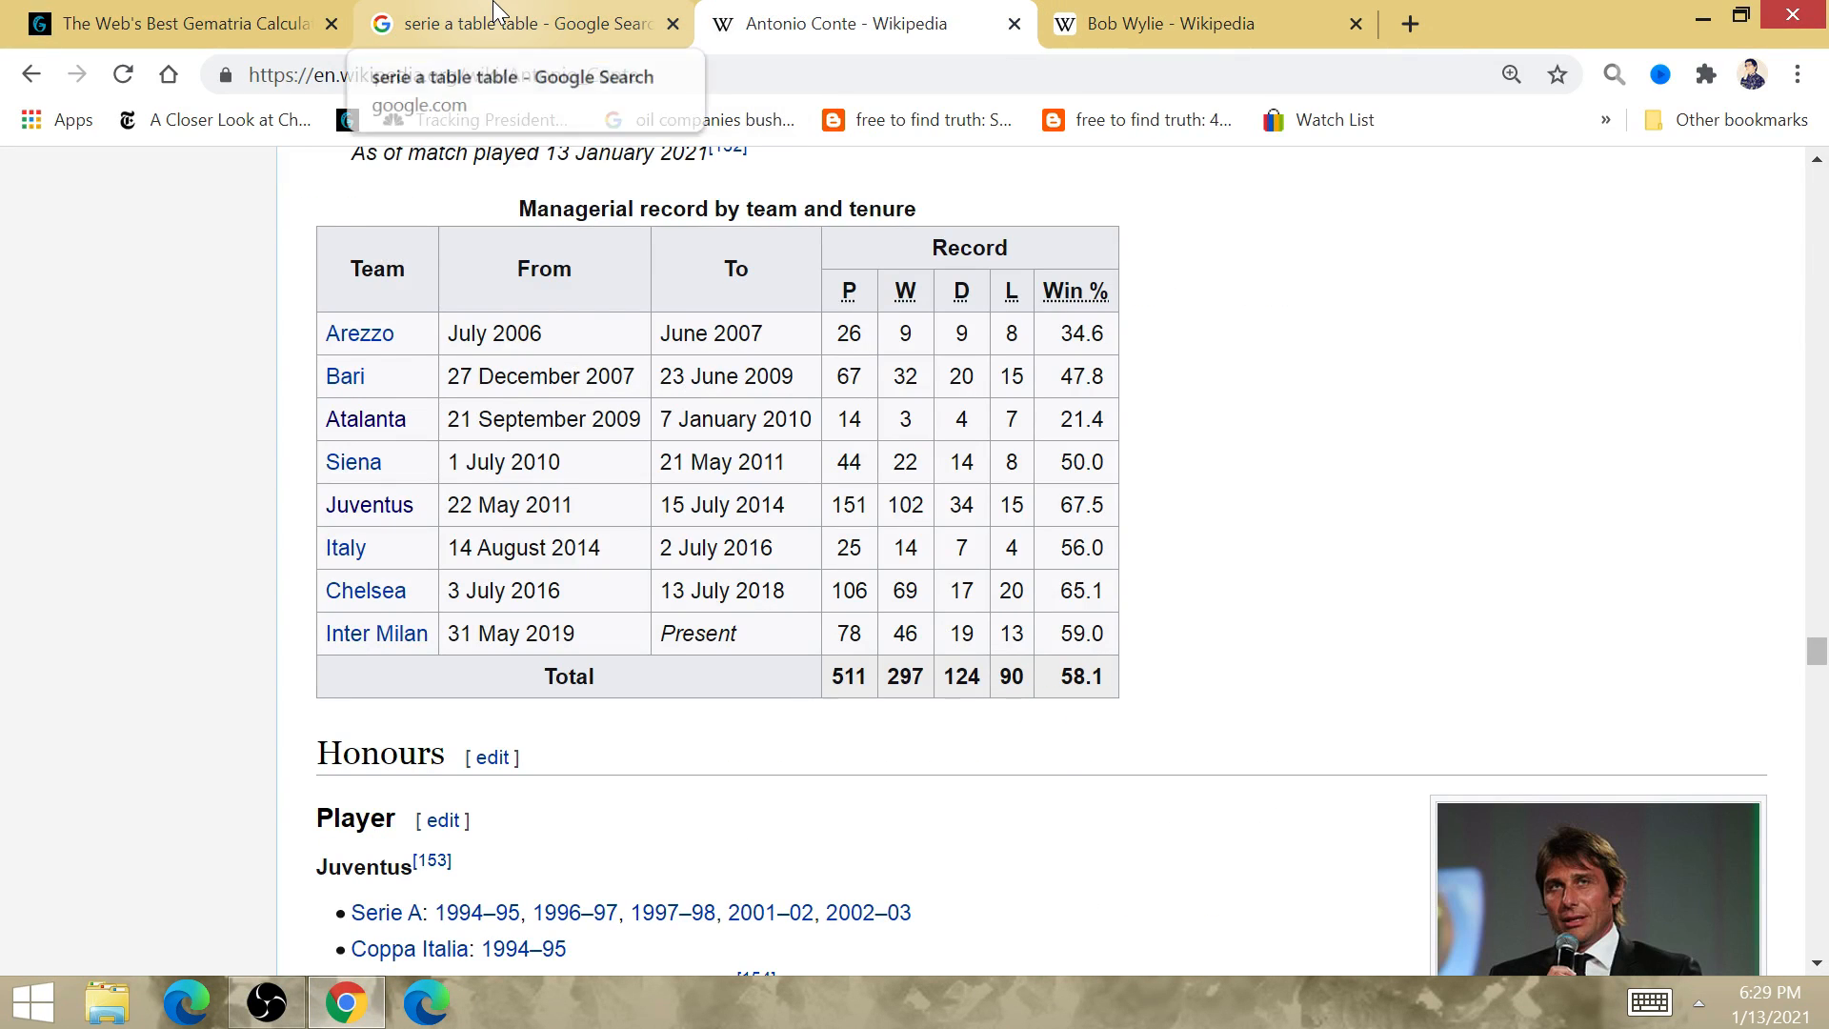
pyautogui.click(526, 24)
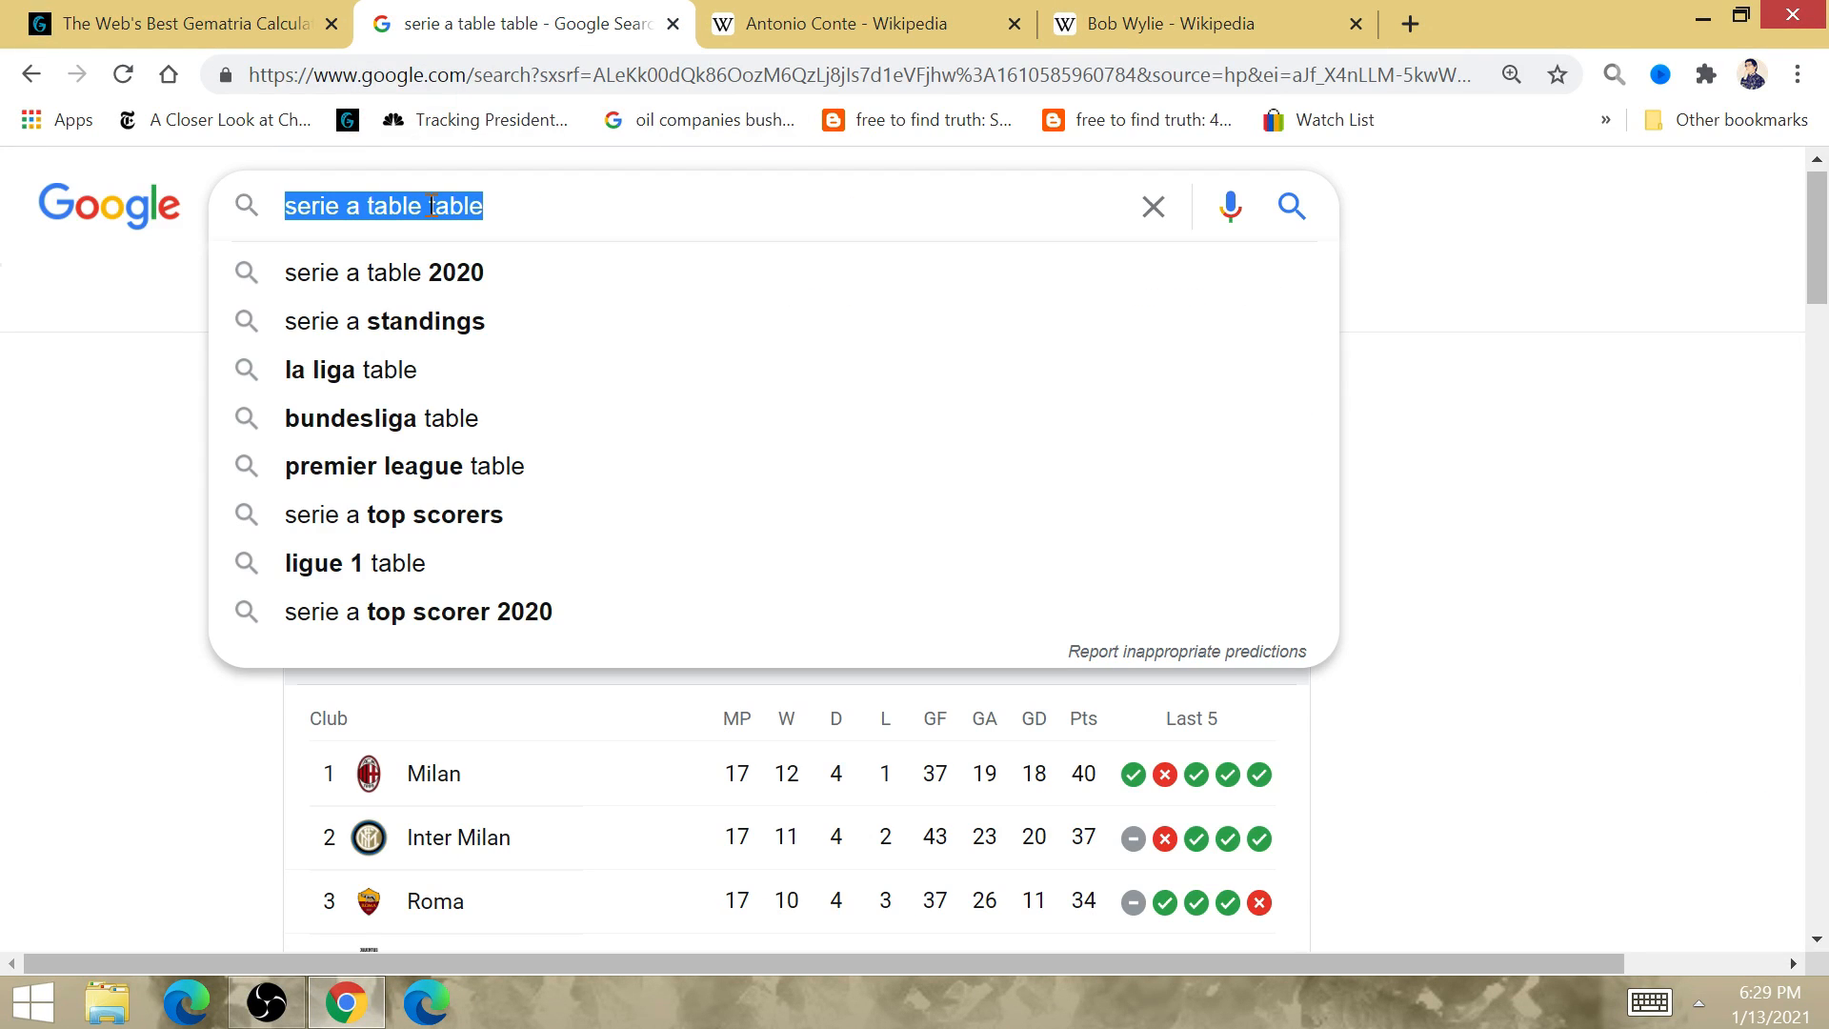